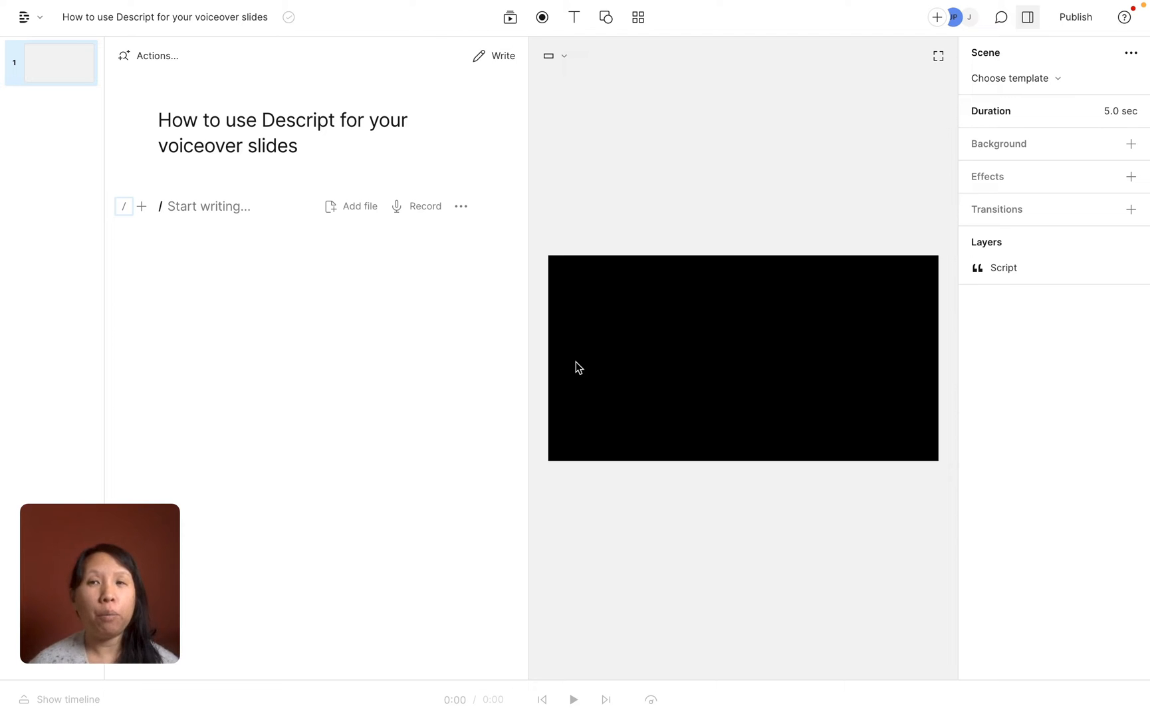
{"action": "mouse_move", "coordinate": [268, 247]}
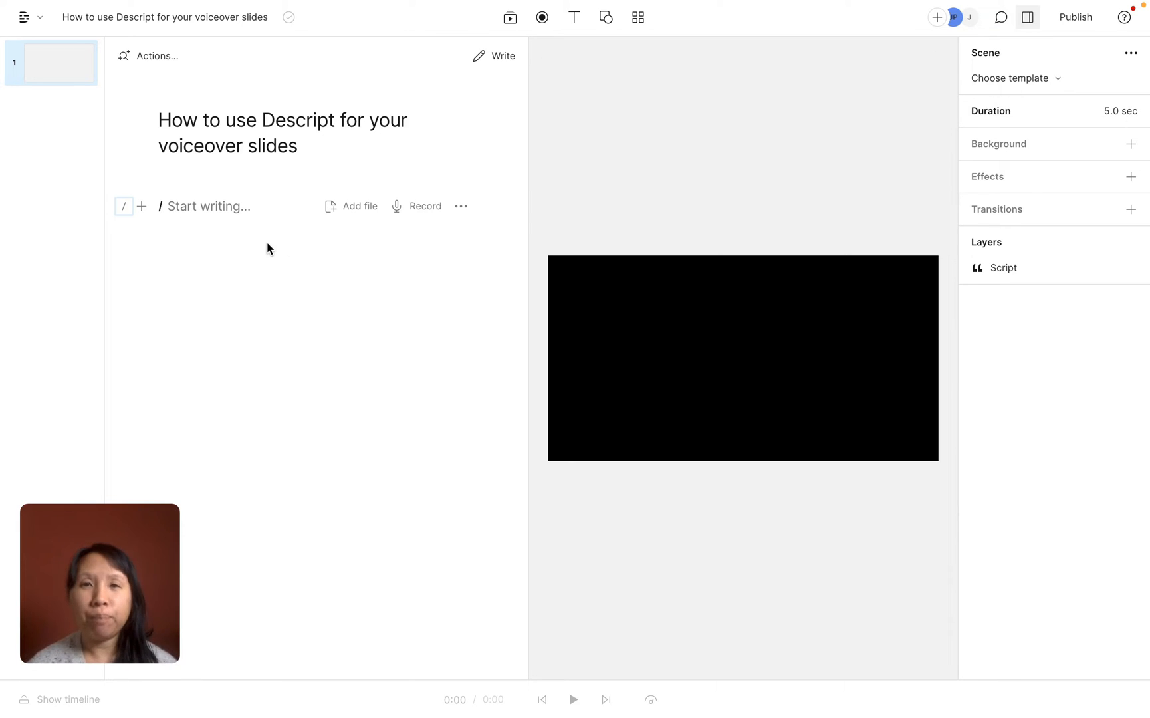
{"action": "mouse_move", "coordinate": [256, 232]}
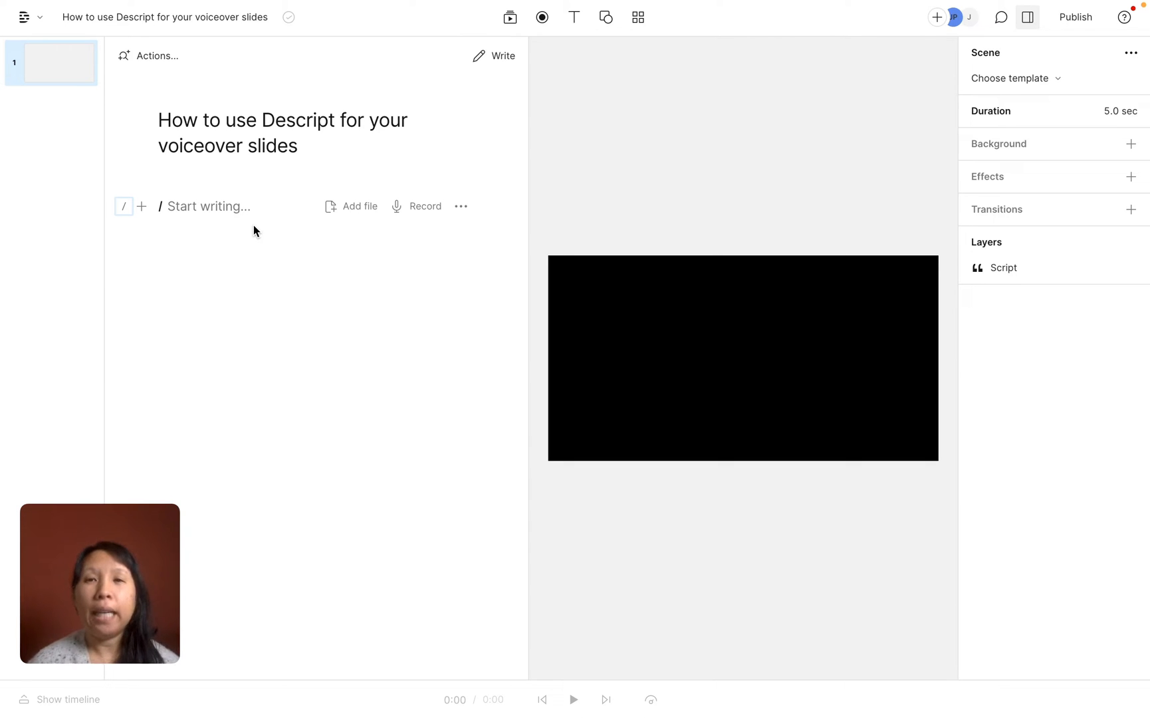
Step: Write scene 1's welcome line about this video on Descript, adding 'Give it some more bullet points, text, etc'
{"action": "left_click", "coordinate": [208, 207]}
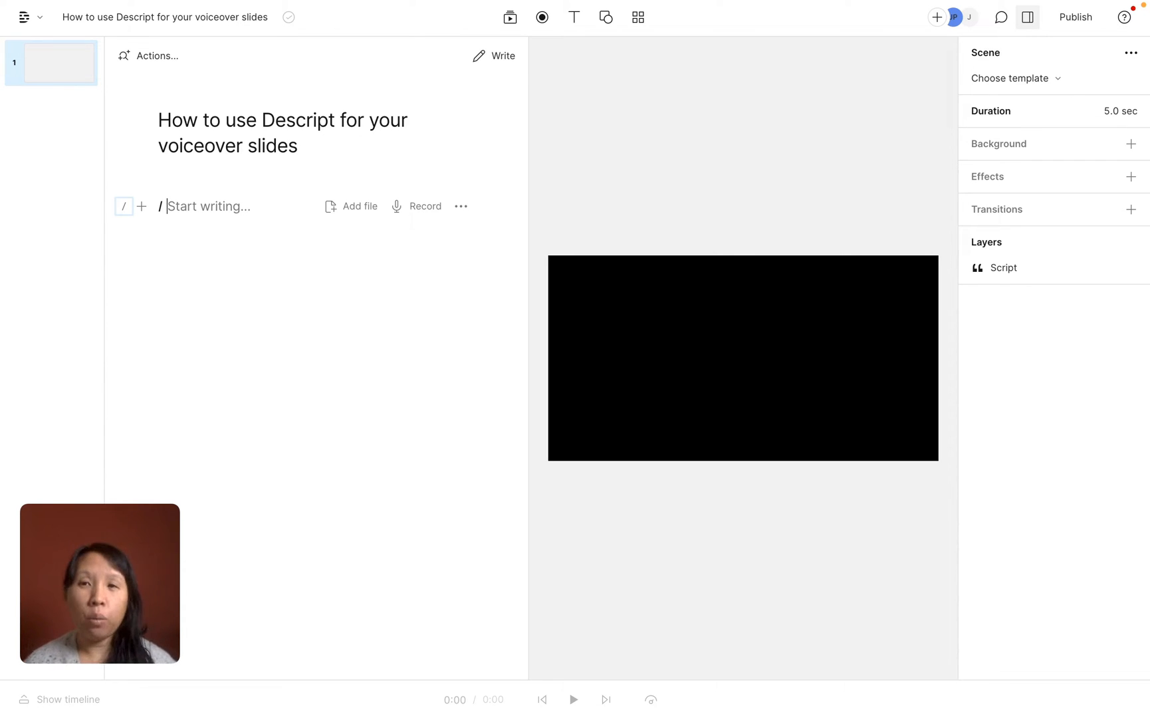
{"action": "type", "text": "welcome to my vi"}
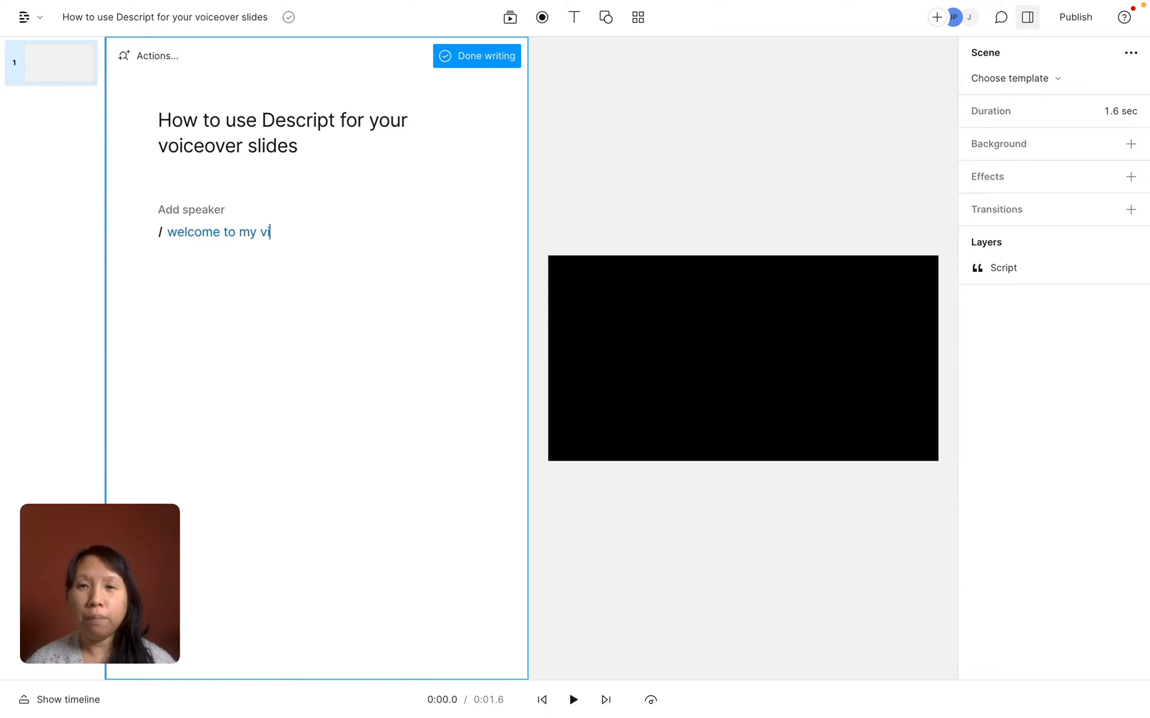
{"action": "type", "text": "deo on Descript."}
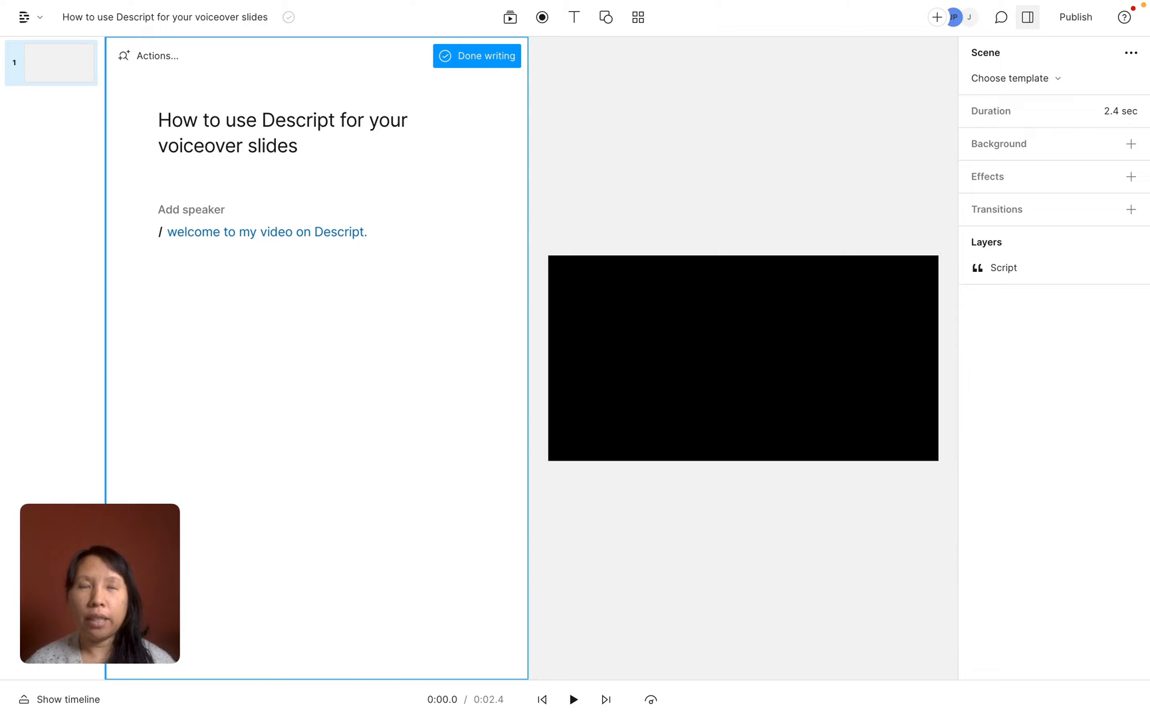
{"action": "left_click", "coordinate": [370, 233]}
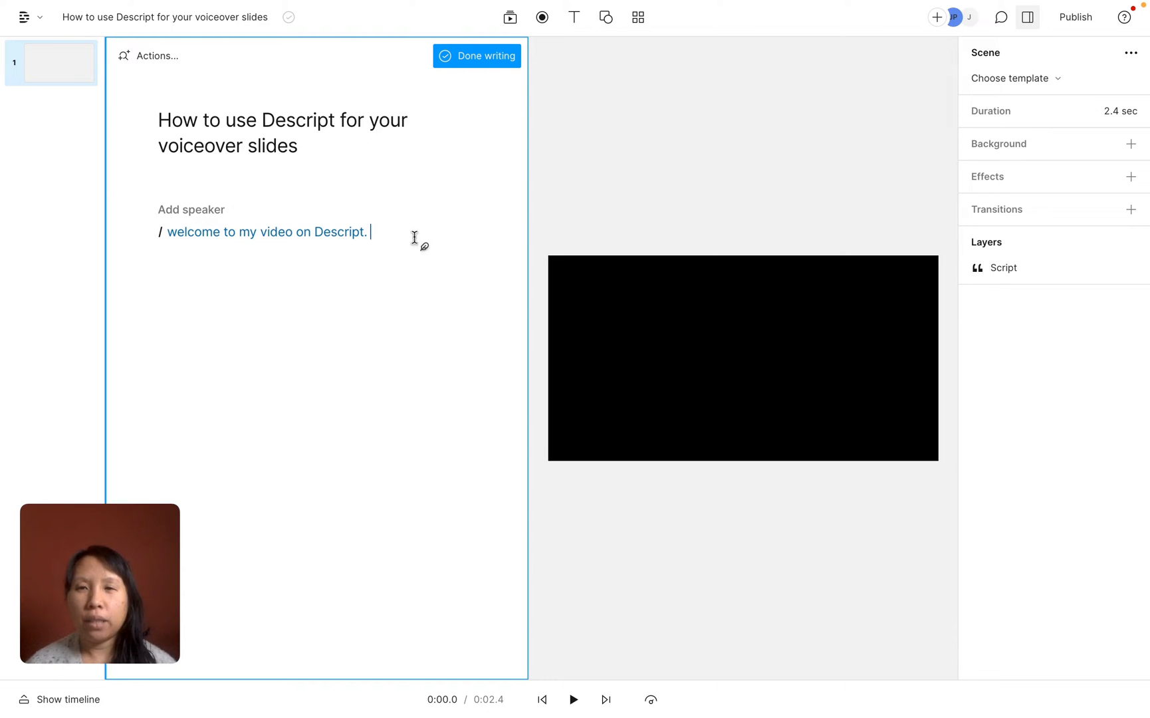
{"action": "type", "text": "Give it some more bu"}
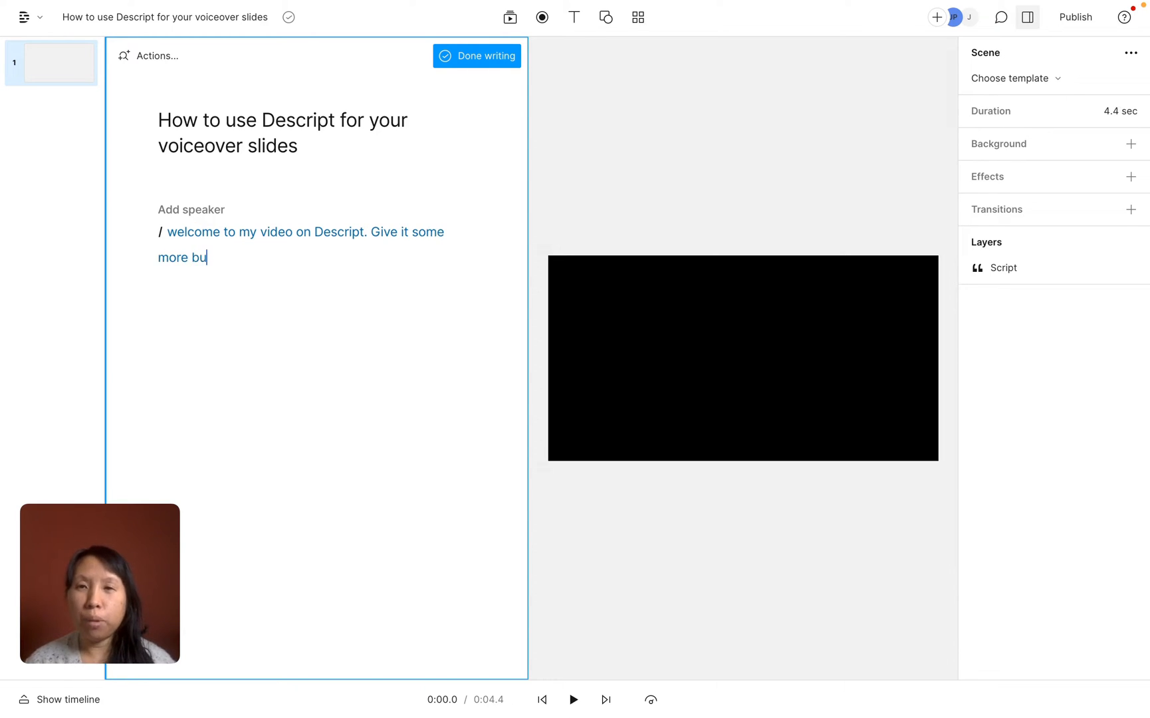
{"action": "type", "text": "llet points, text"}
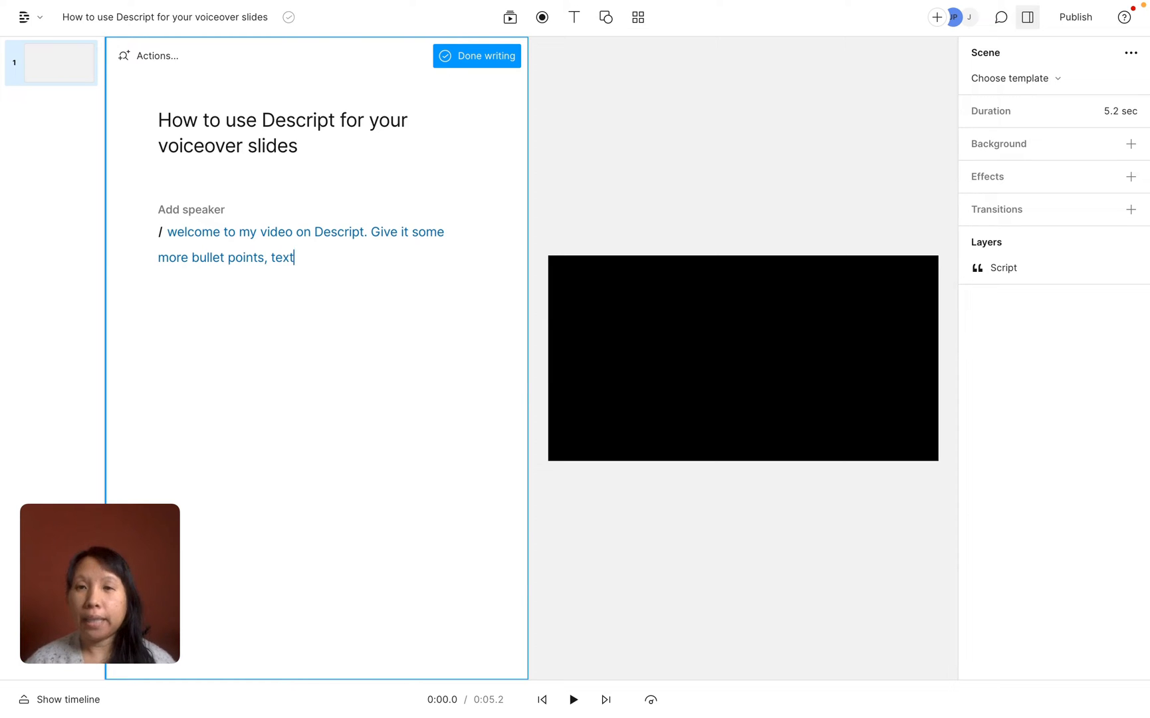
{"action": "type", "text": ", etc"}
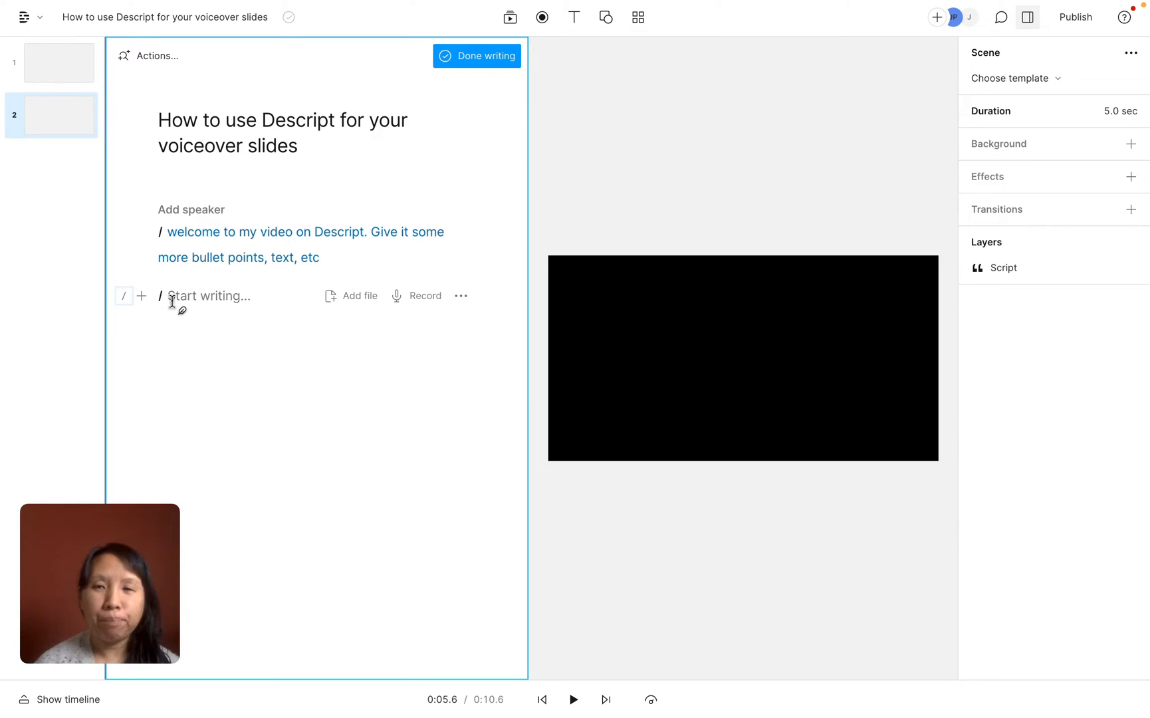
Step: Write the line 'Now that we finished our intro, now lets dig deep into our course material.'
{"action": "type", "text": "Now"}
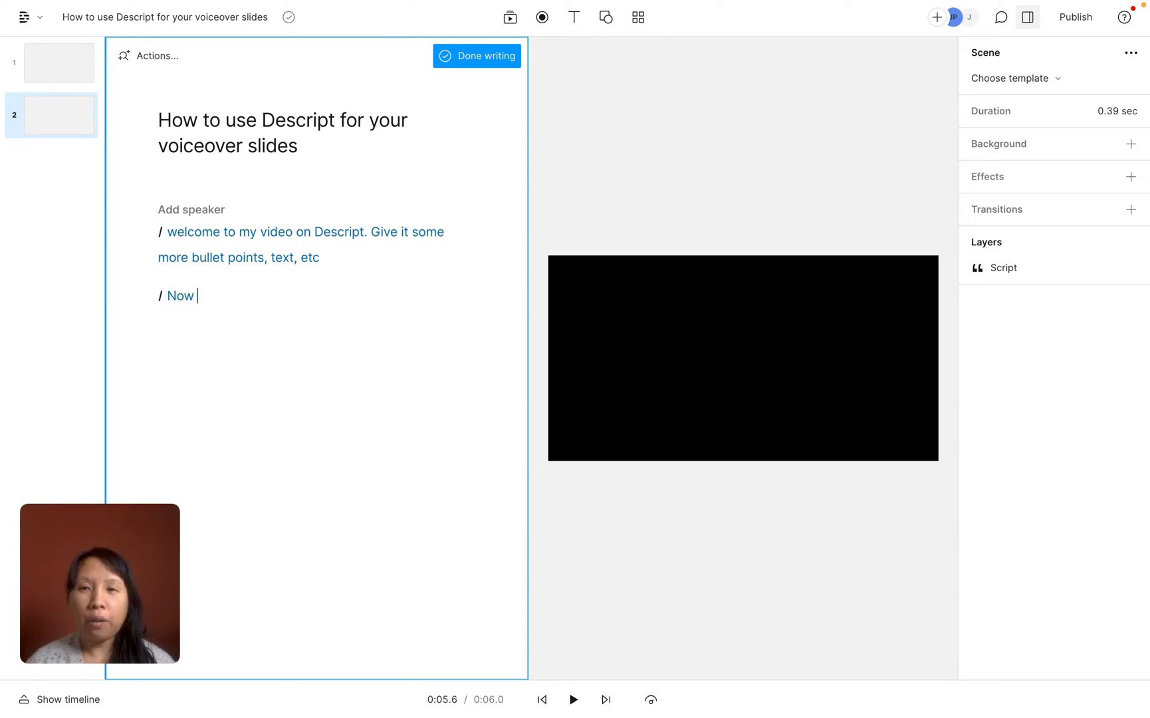
{"action": "type", "text": "that we"}
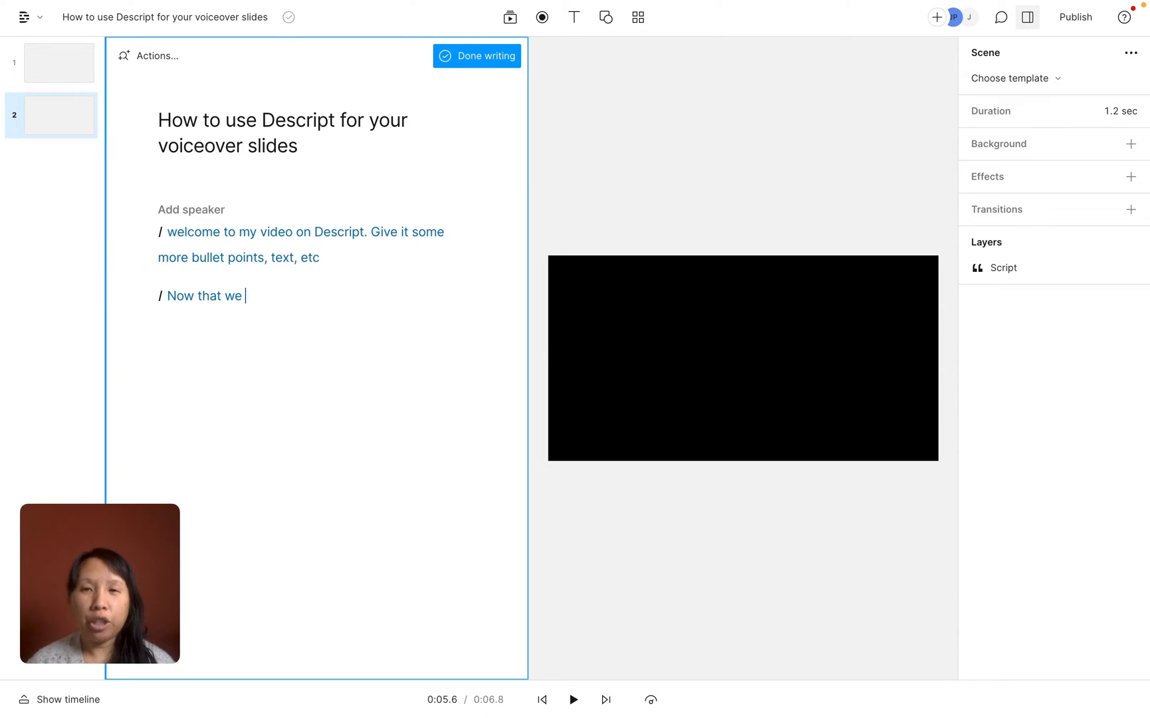
{"action": "type", "text": "finished our intro, now lets dig"}
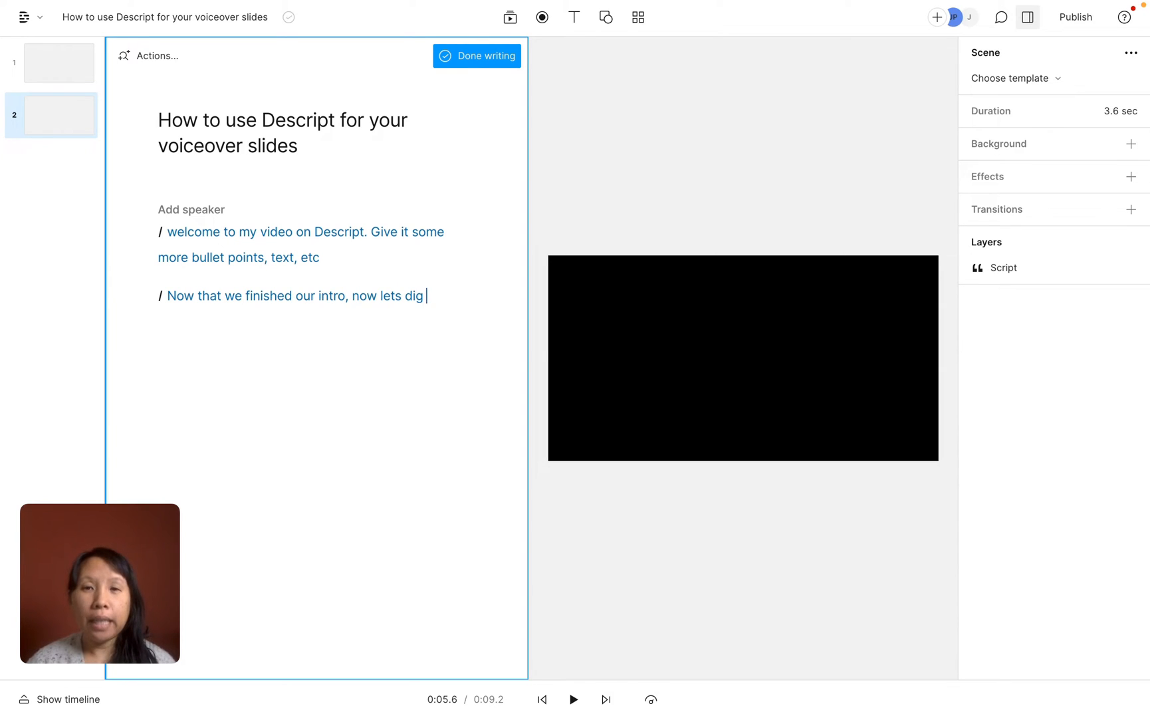
{"action": "type", "text": "deep into our"}
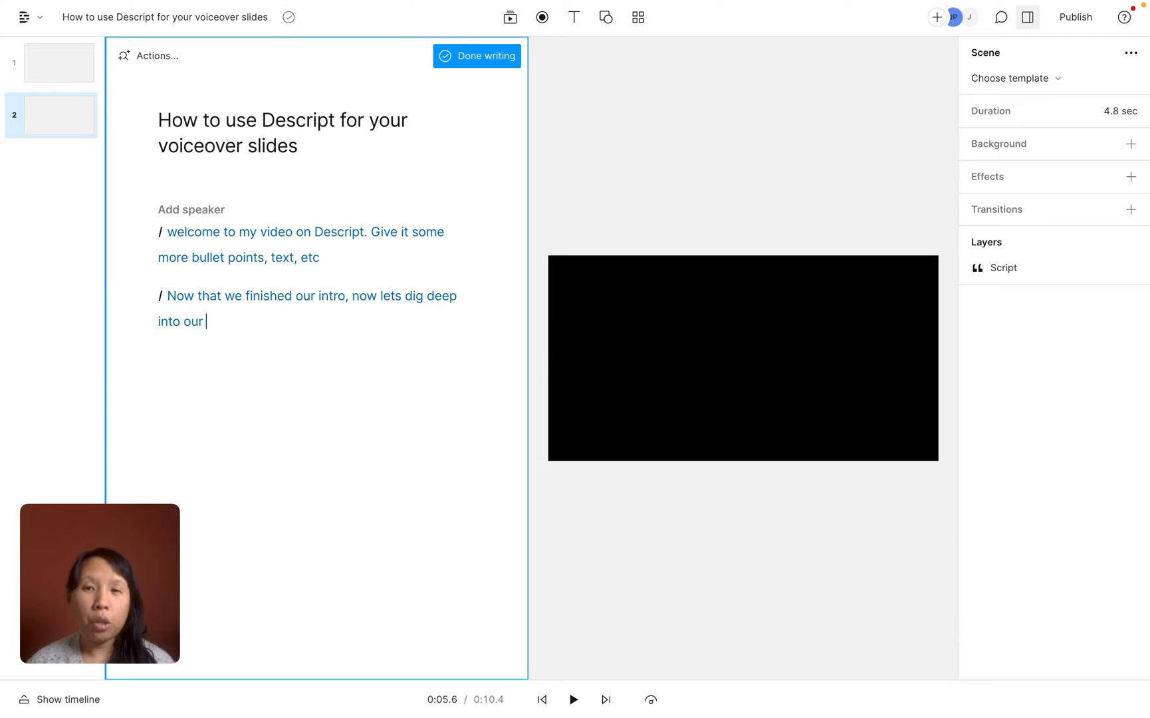
{"action": "type", "text": "course material."}
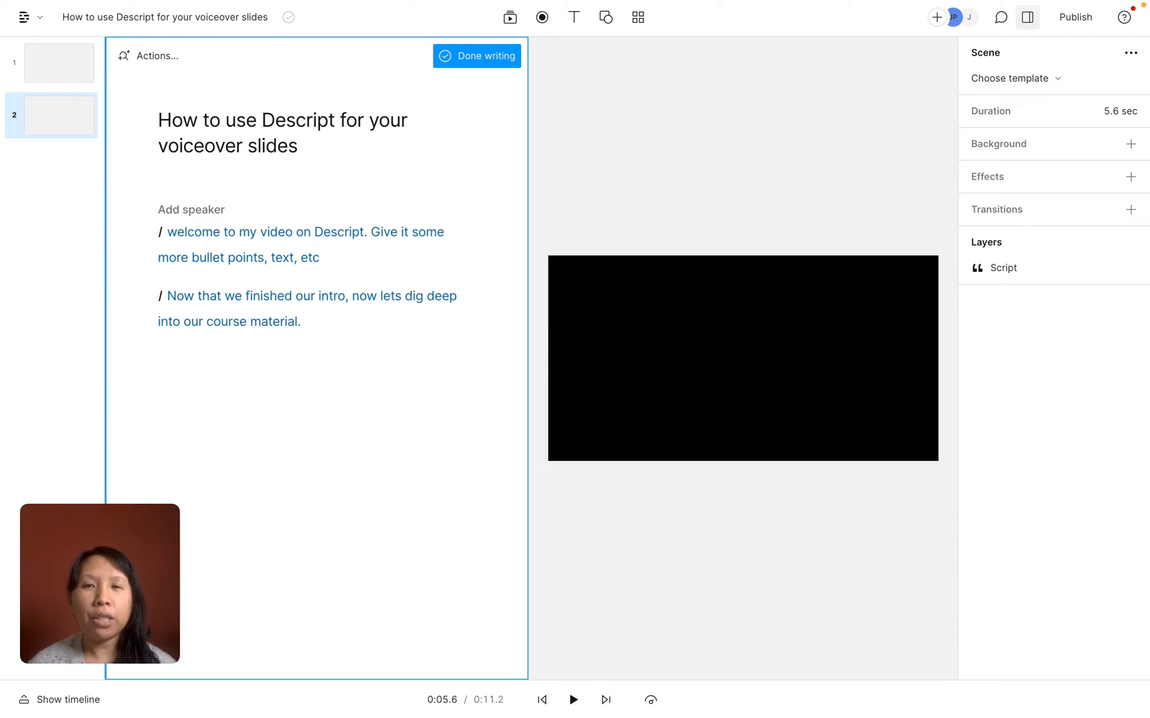
Step: Assign the AI speaker Jean to the script and finish writing
{"action": "left_click", "coordinate": [299, 321]}
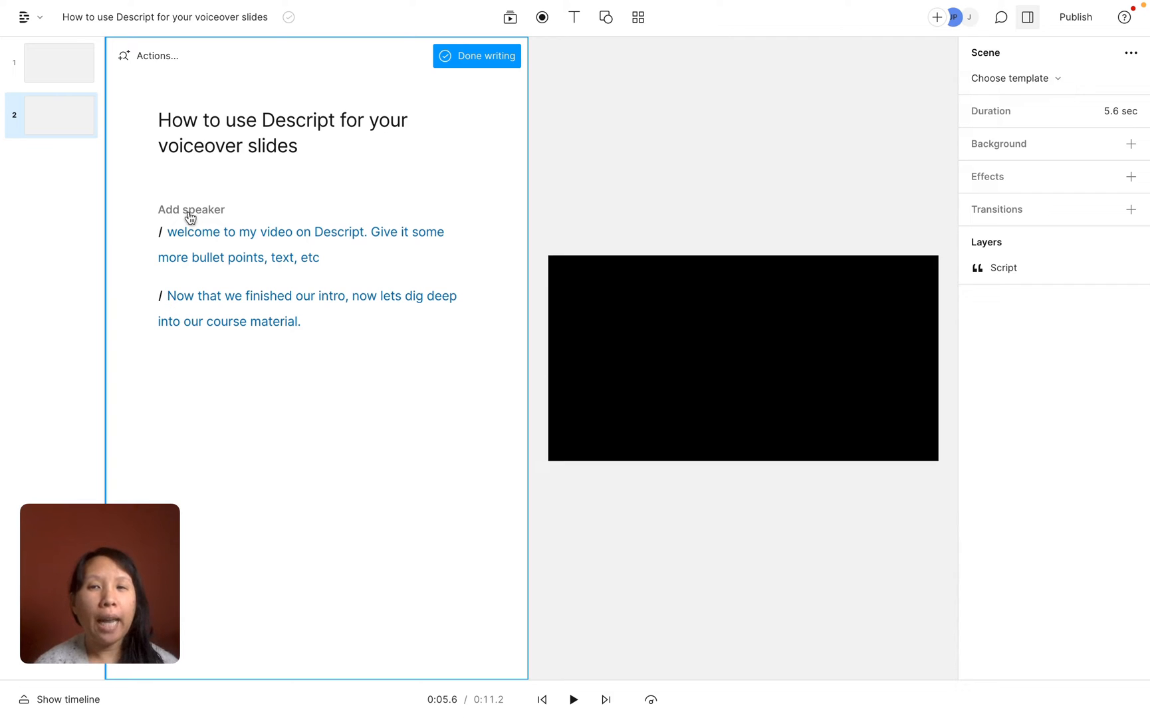
{"action": "left_click", "coordinate": [191, 211]}
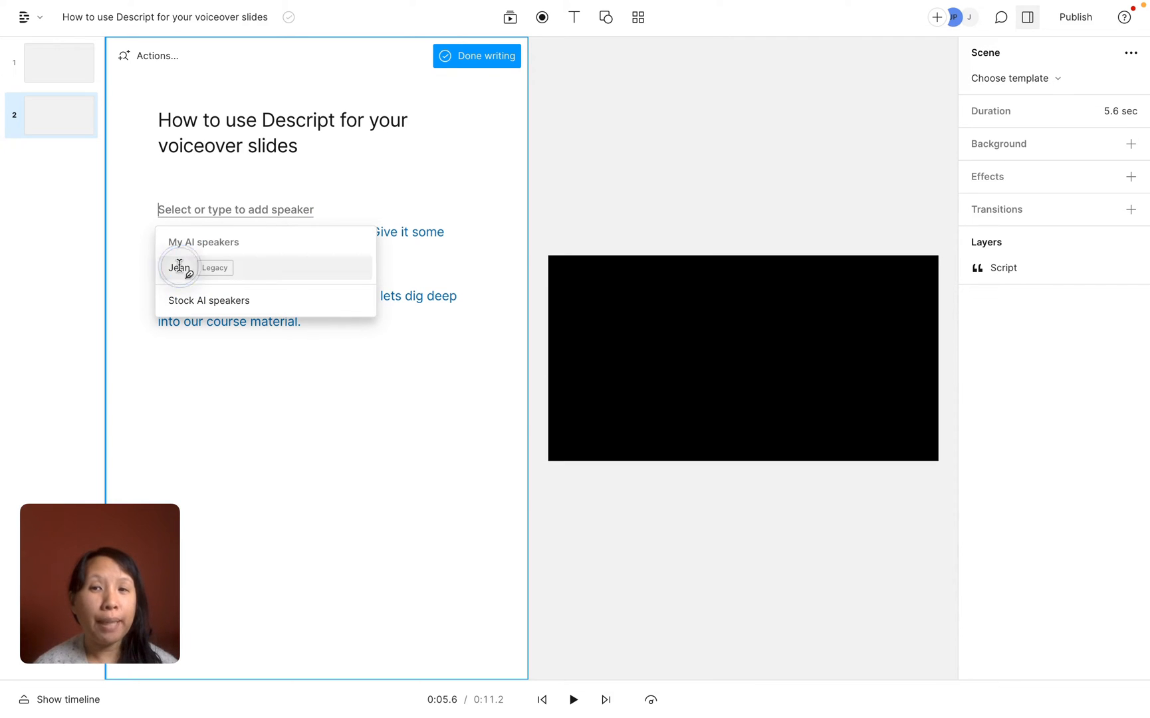
{"action": "left_click", "coordinate": [179, 268]}
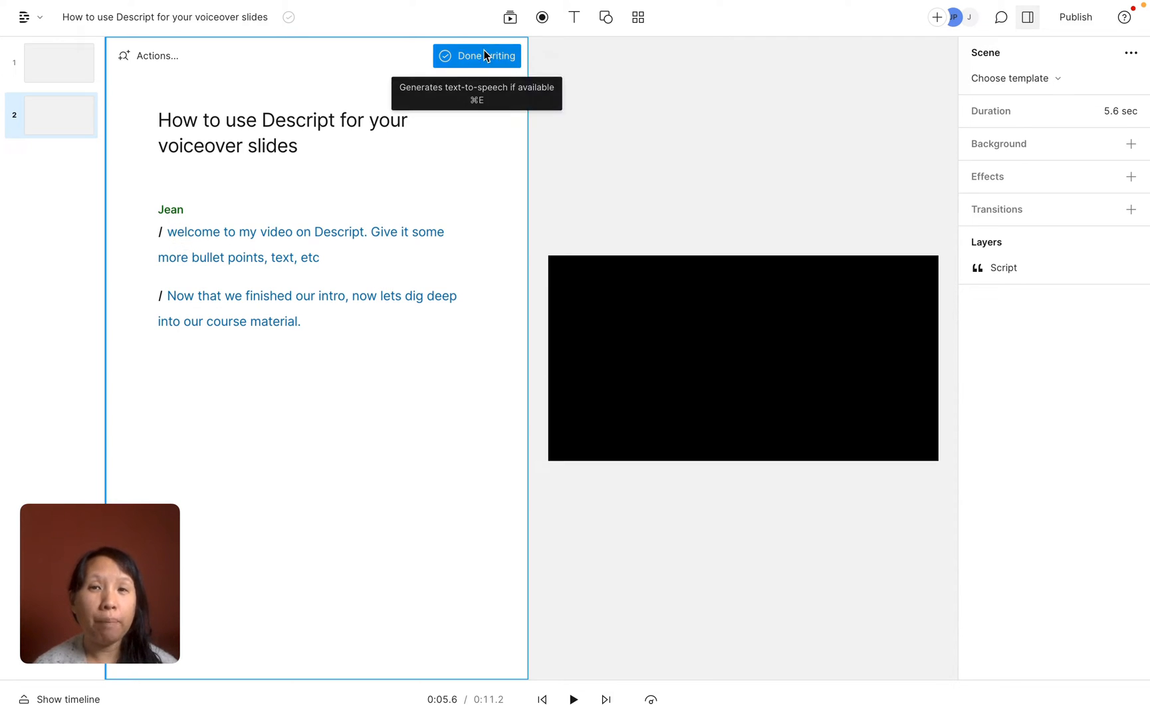
{"action": "left_click", "coordinate": [475, 56]}
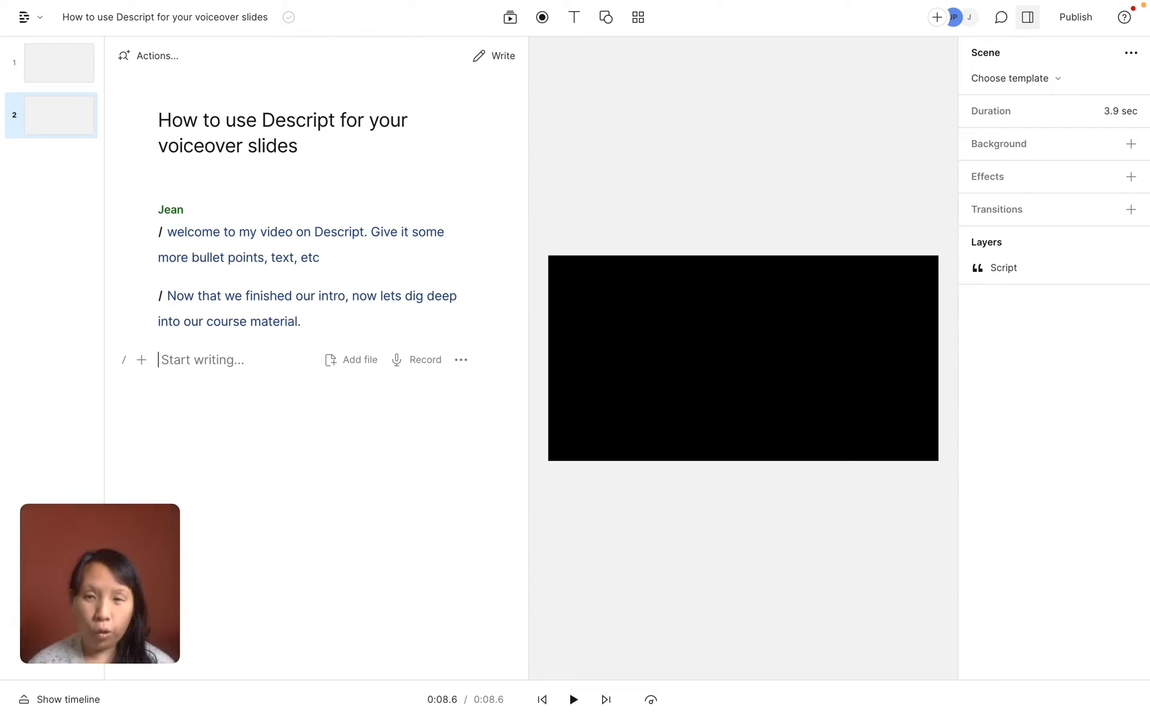
Step: Write the third line 'now I'm going to record the actual audio.' and finish writing
{"action": "type", "text": "Now"}
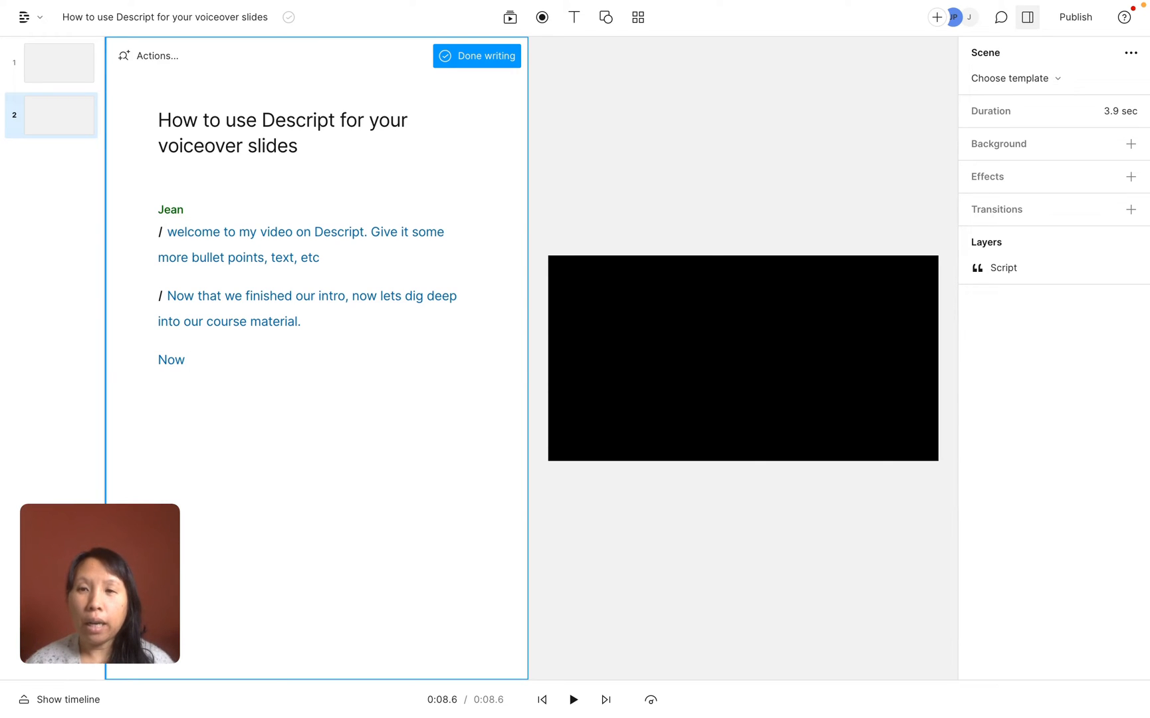
{"action": "type", "text": "/ now"}
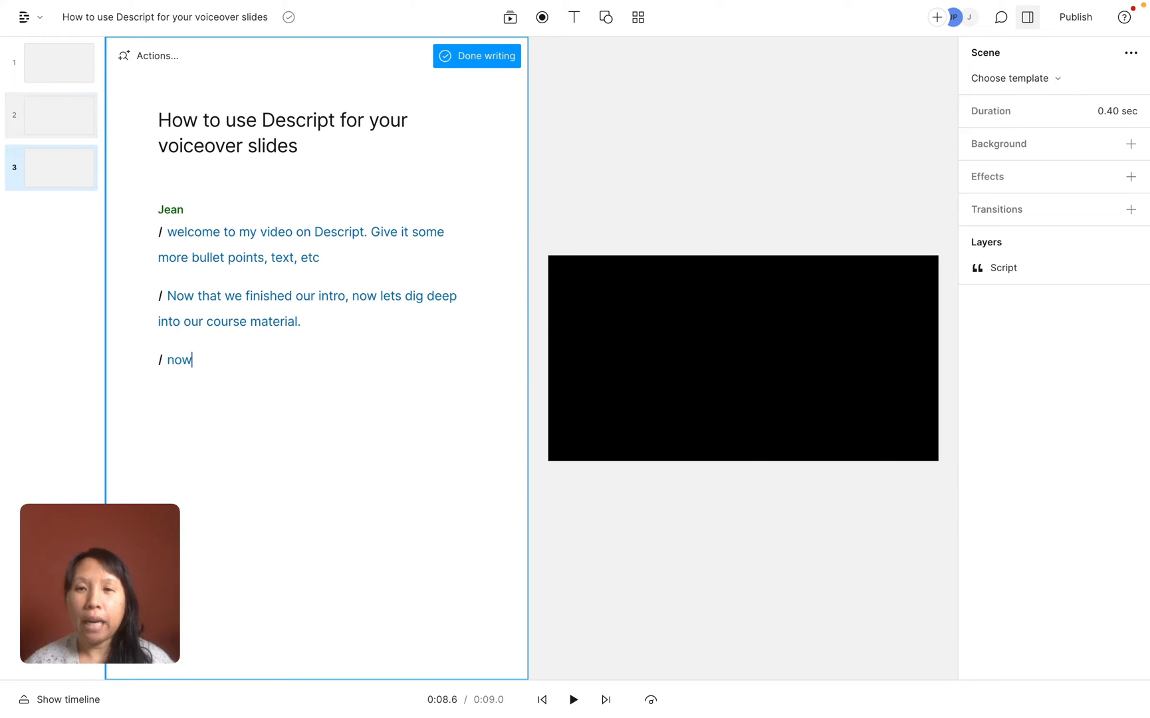
{"action": "type", "text": "i'm going to"}
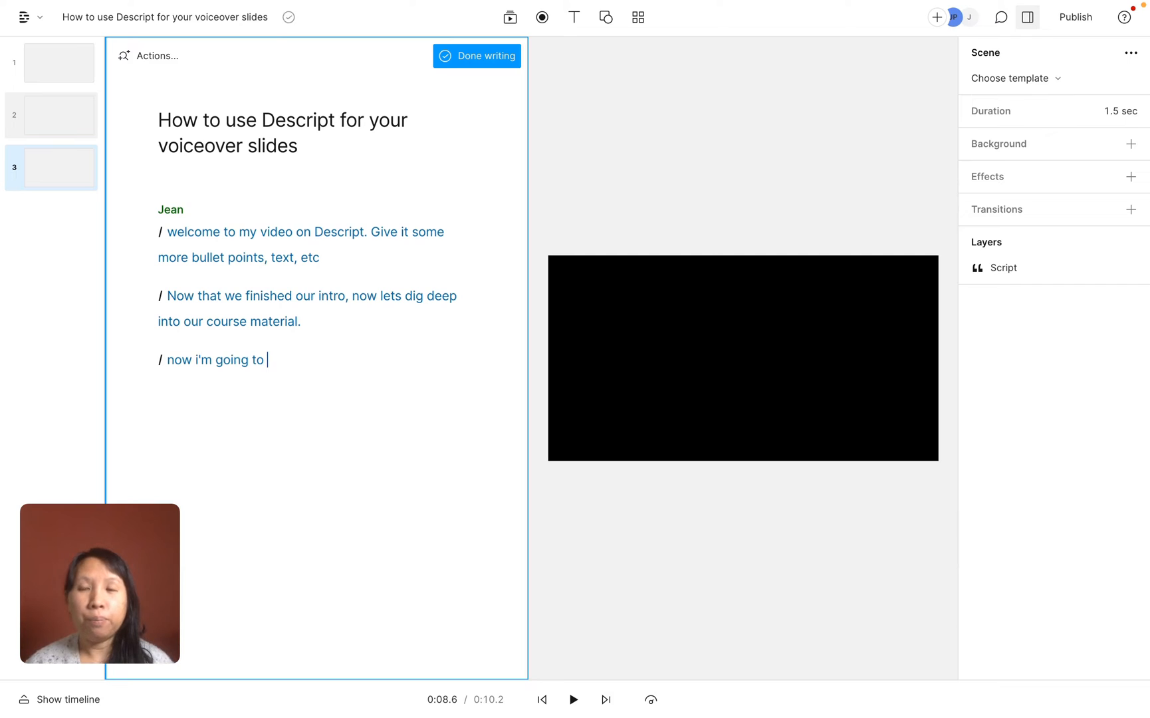
{"action": "type", "text": "record the a"}
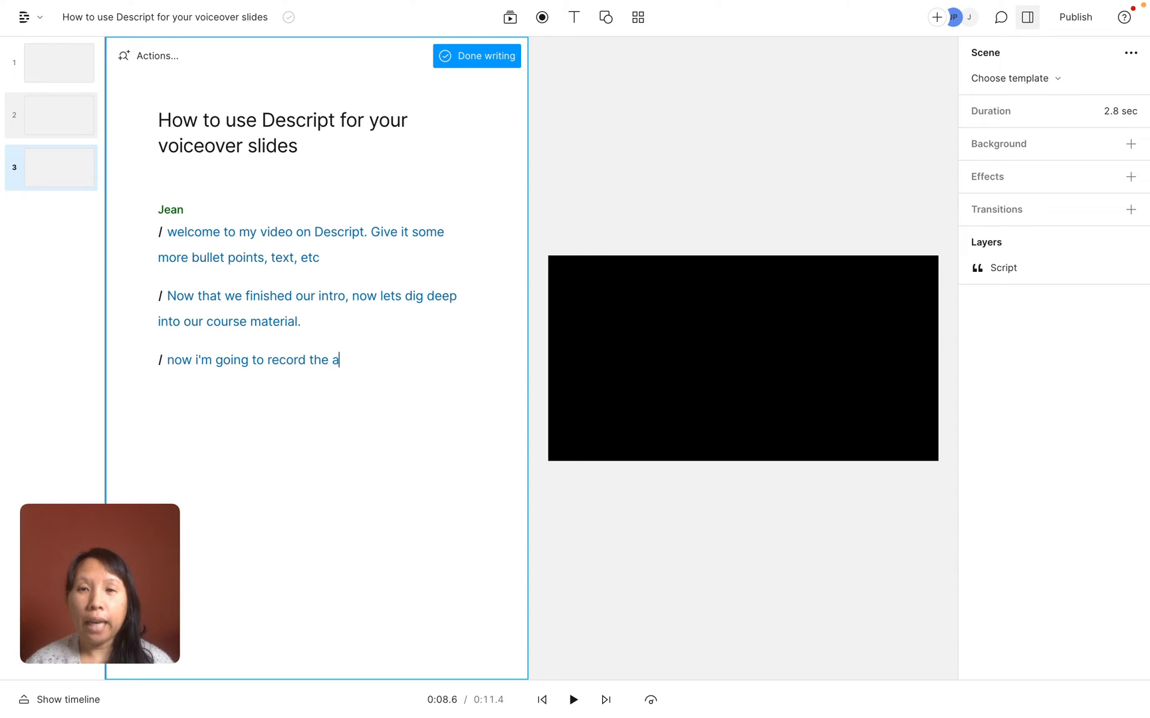
{"action": "type", "text": "ctual audio."}
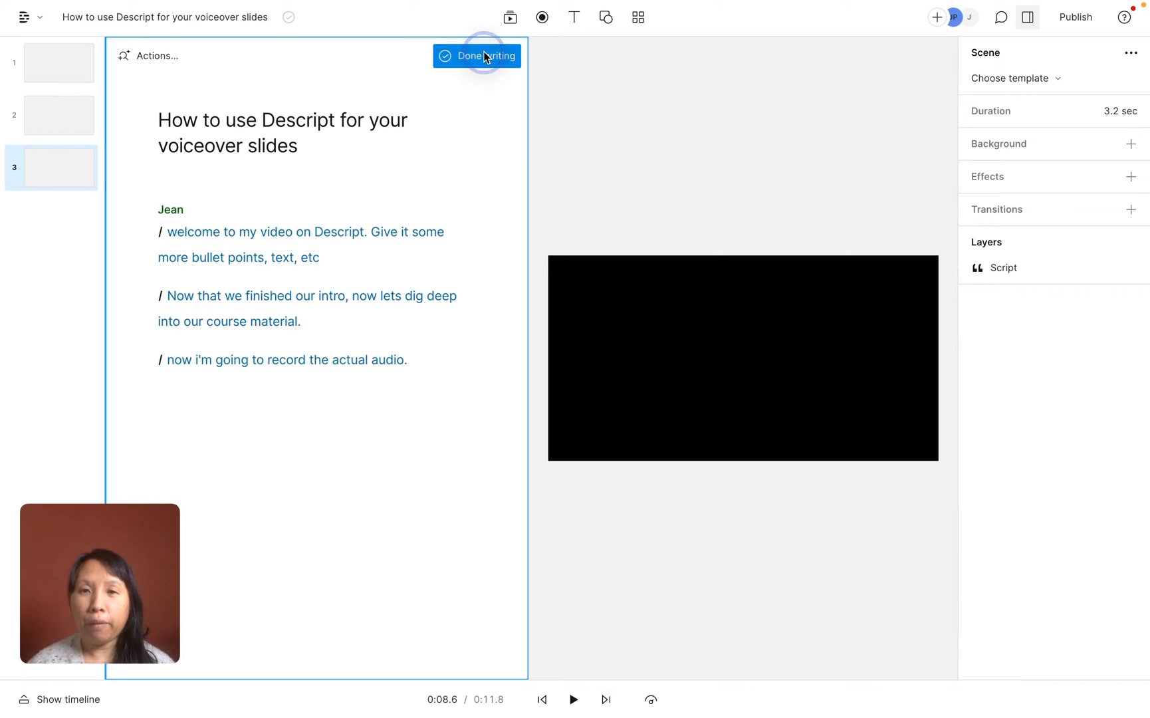
{"action": "left_click", "coordinate": [475, 56]}
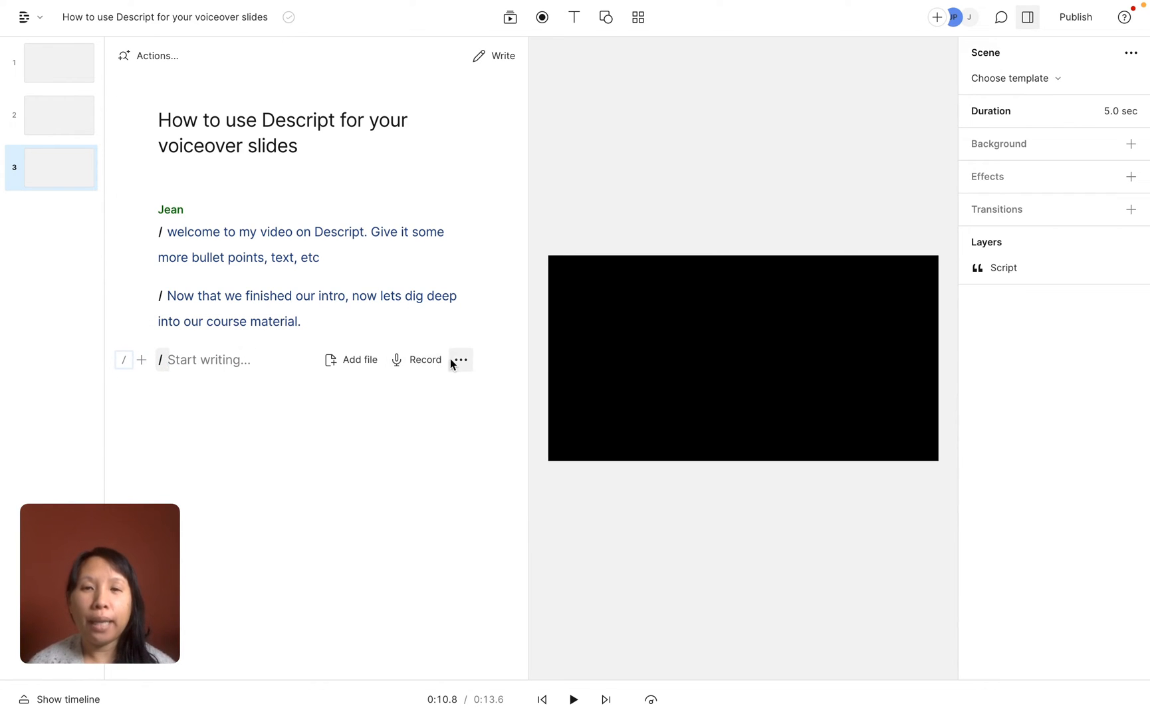
{"action": "mouse_move", "coordinate": [415, 359]}
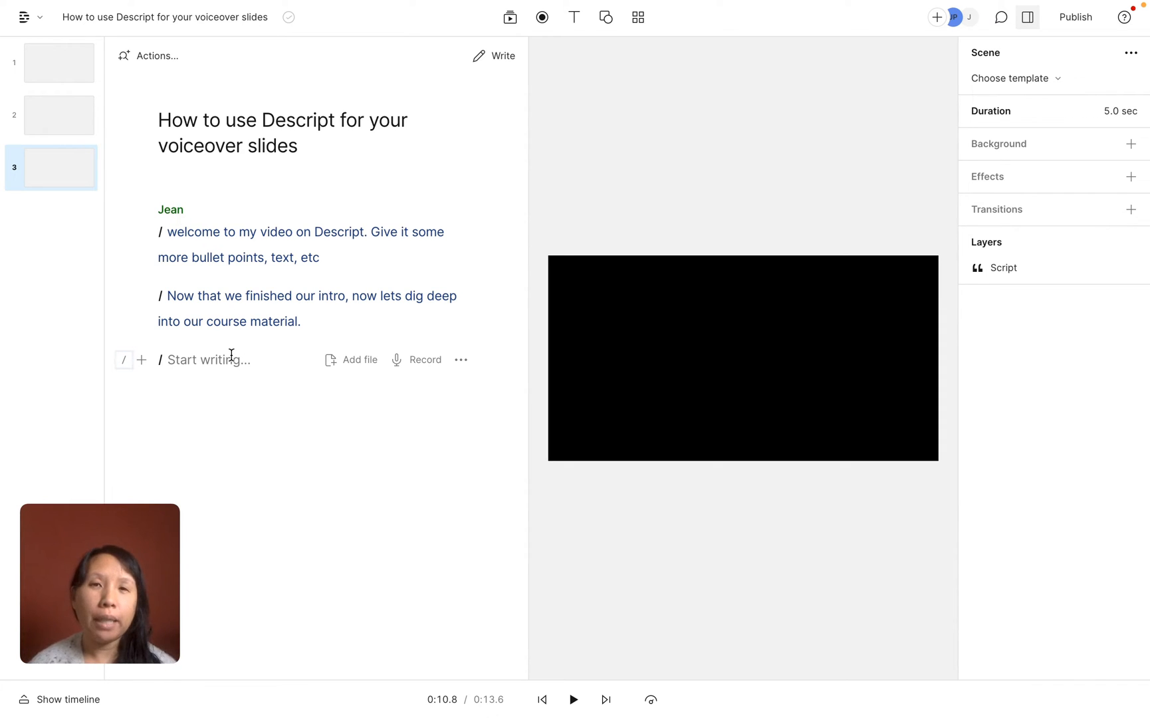
Step: Clear the 'record the actual audio' line from the third script paragraph
{"action": "left_click", "coordinate": [208, 359]}
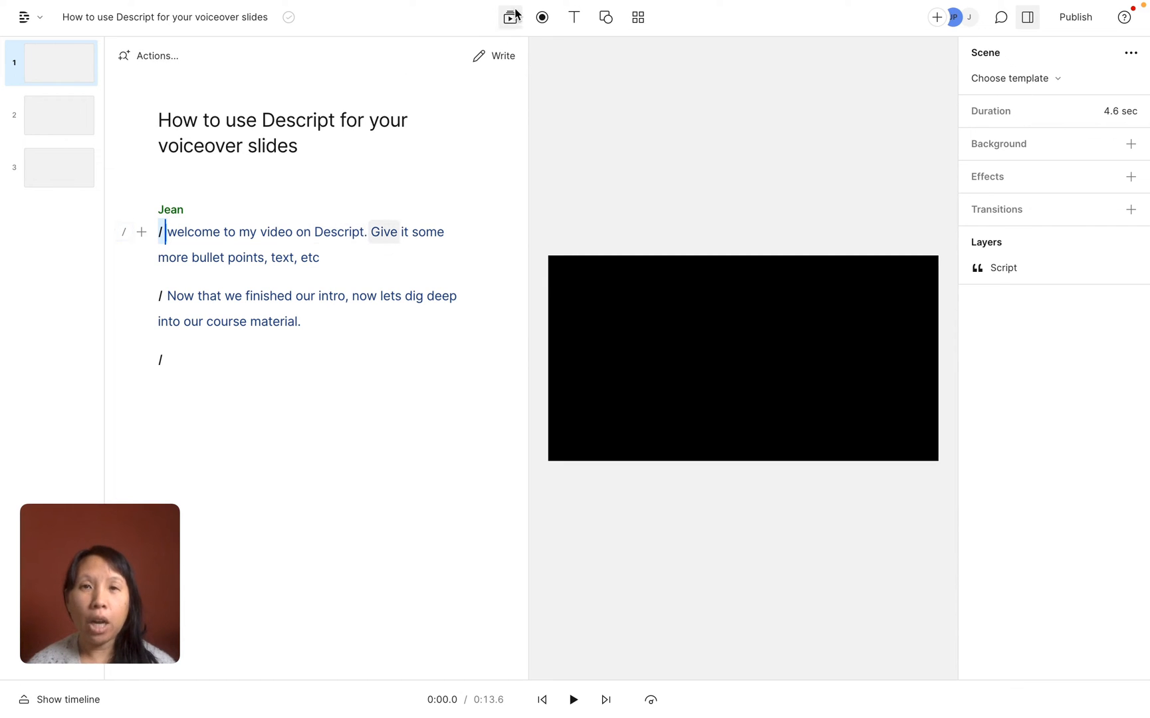
{"action": "mouse_move", "coordinate": [510, 16]}
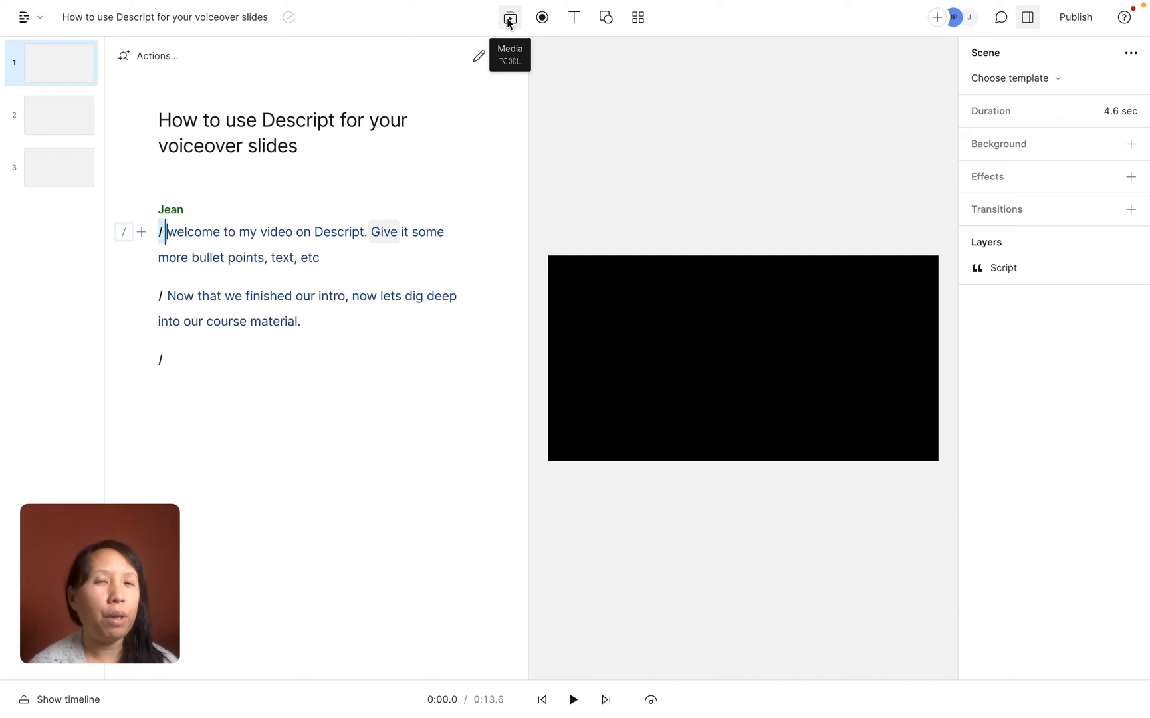
Step: Upload PresentationSlide.png from Downloads into the project's media files
{"action": "left_click", "coordinate": [509, 17]}
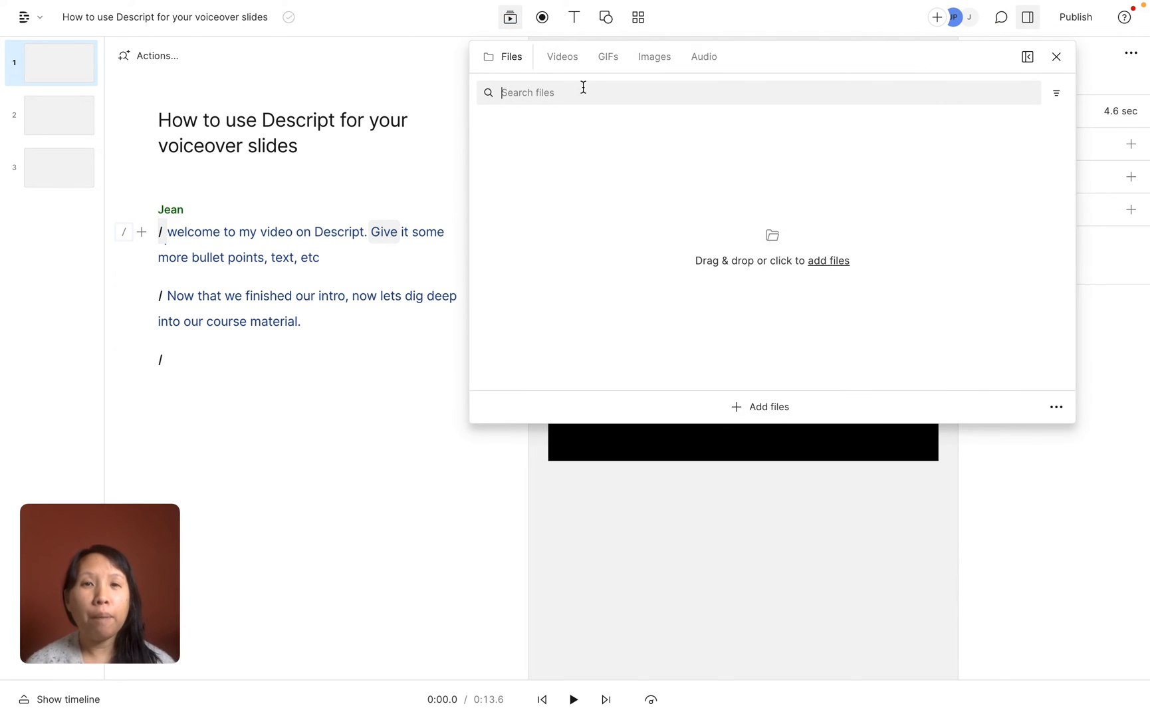
{"action": "mouse_move", "coordinate": [506, 211]}
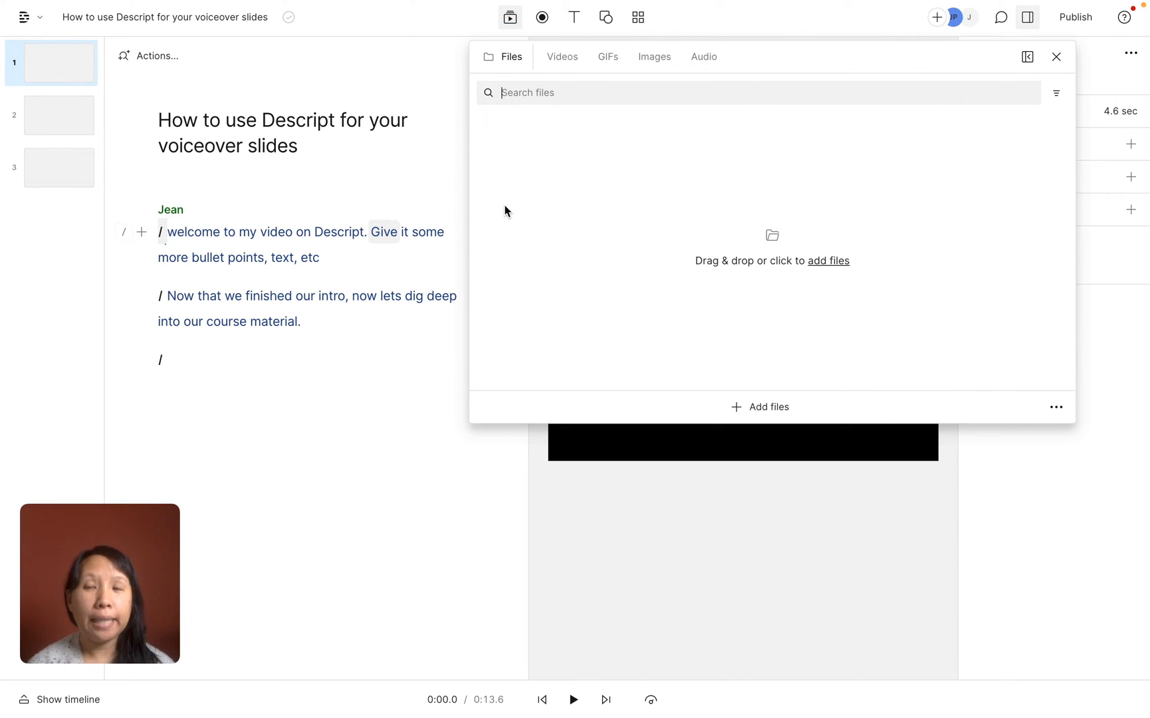
{"action": "mouse_move", "coordinate": [837, 264]}
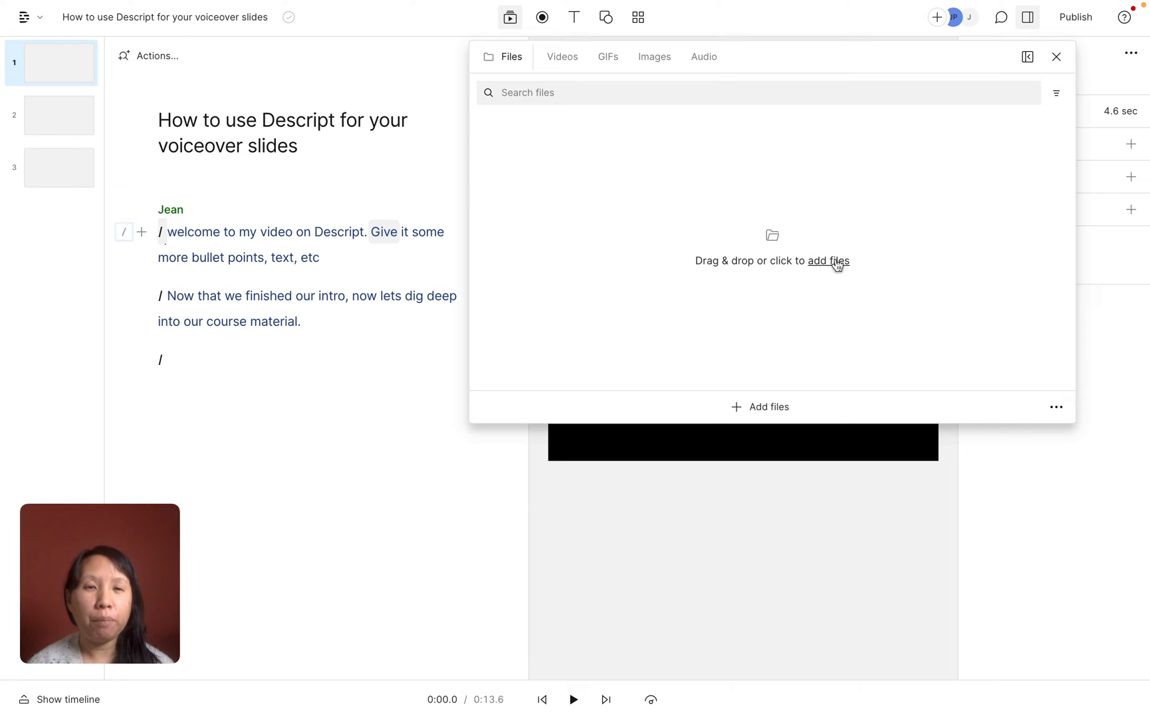
{"action": "left_click", "coordinate": [828, 260]}
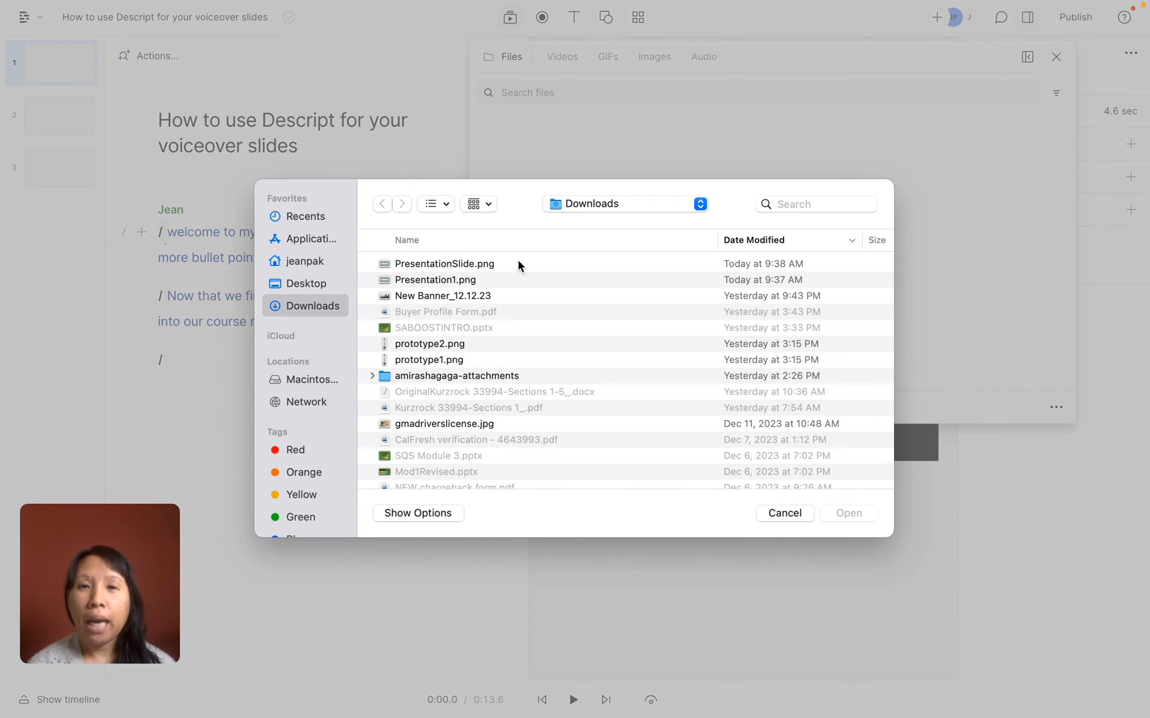
{"action": "left_click", "coordinate": [442, 263]}
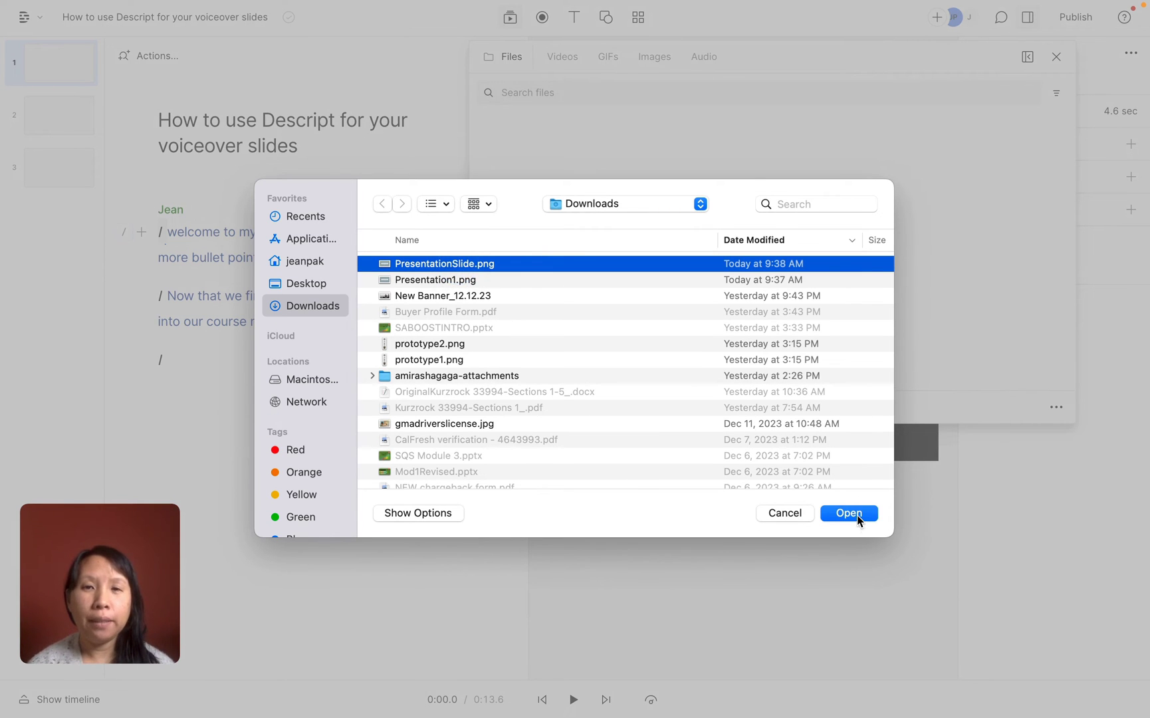
{"action": "left_click", "coordinate": [434, 279]}
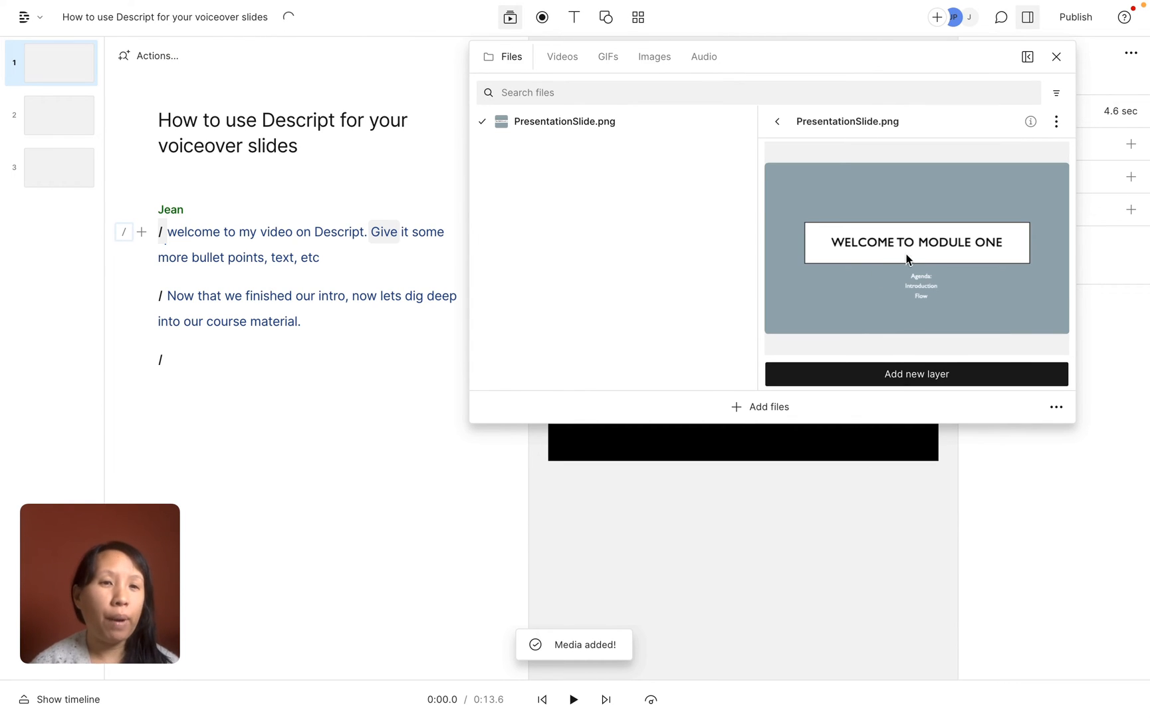
{"action": "mouse_move", "coordinate": [915, 374]}
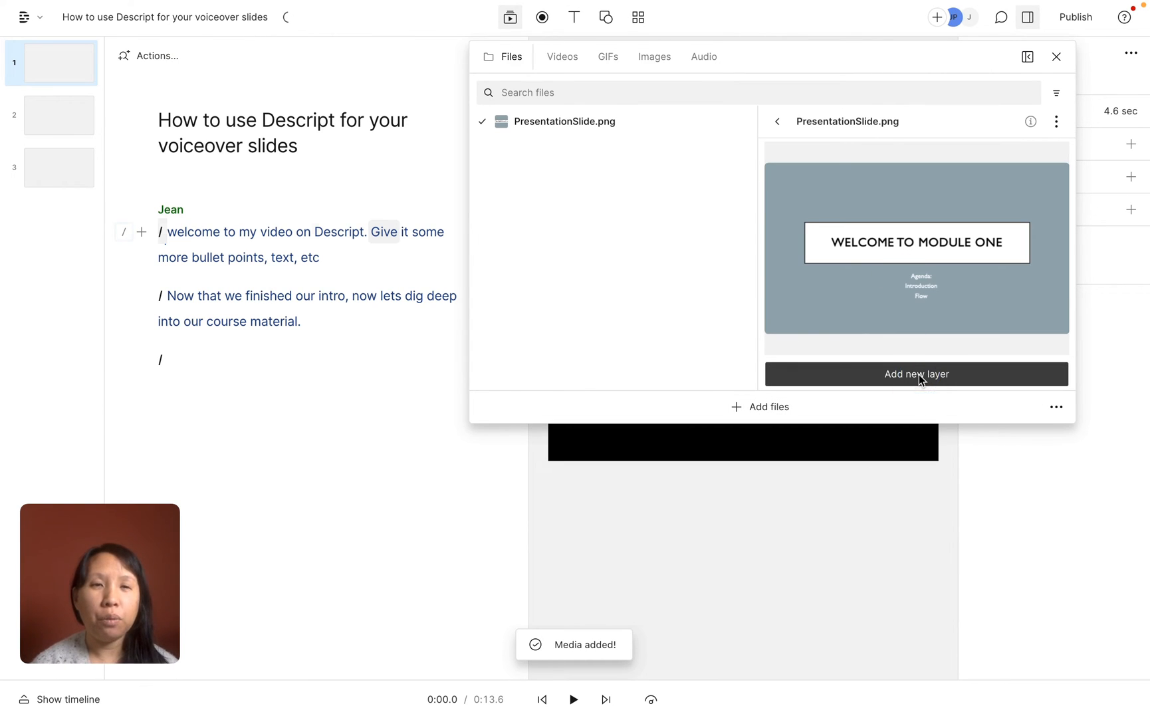
Step: Layer the PresentationSlide image onto scene 1 and select the welcome paragraph
{"action": "left_click", "coordinate": [915, 375]}
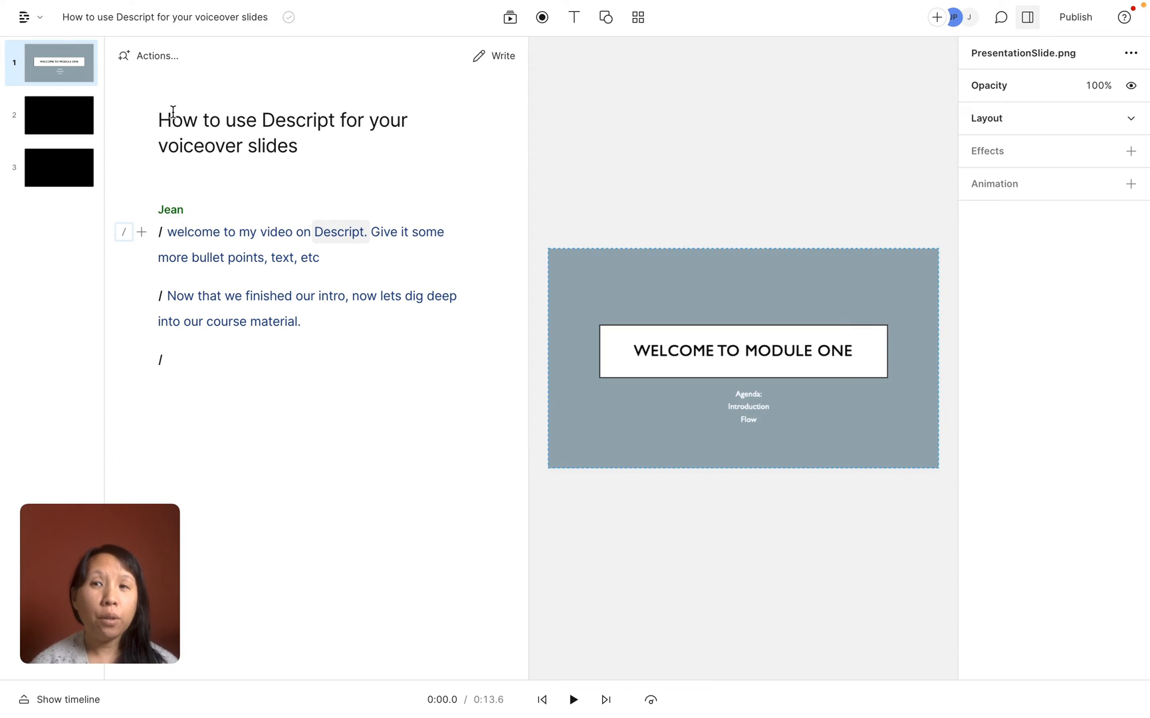
{"action": "left_click", "coordinate": [58, 62]}
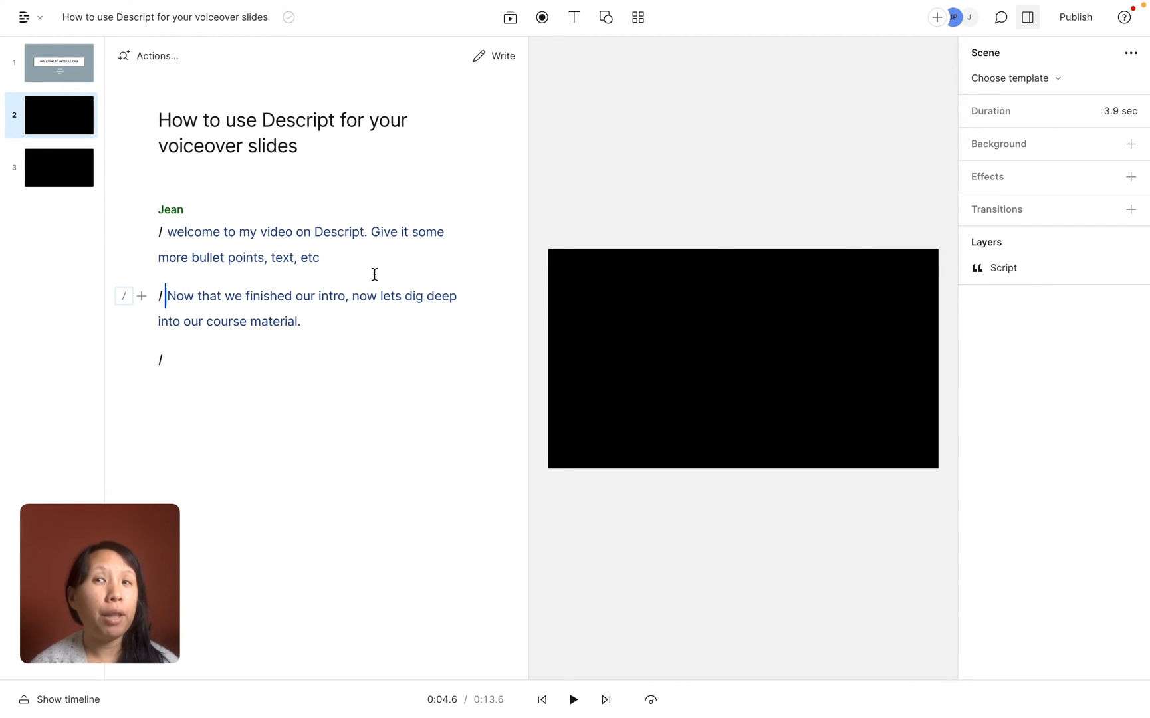
{"action": "mouse_move", "coordinate": [343, 258]}
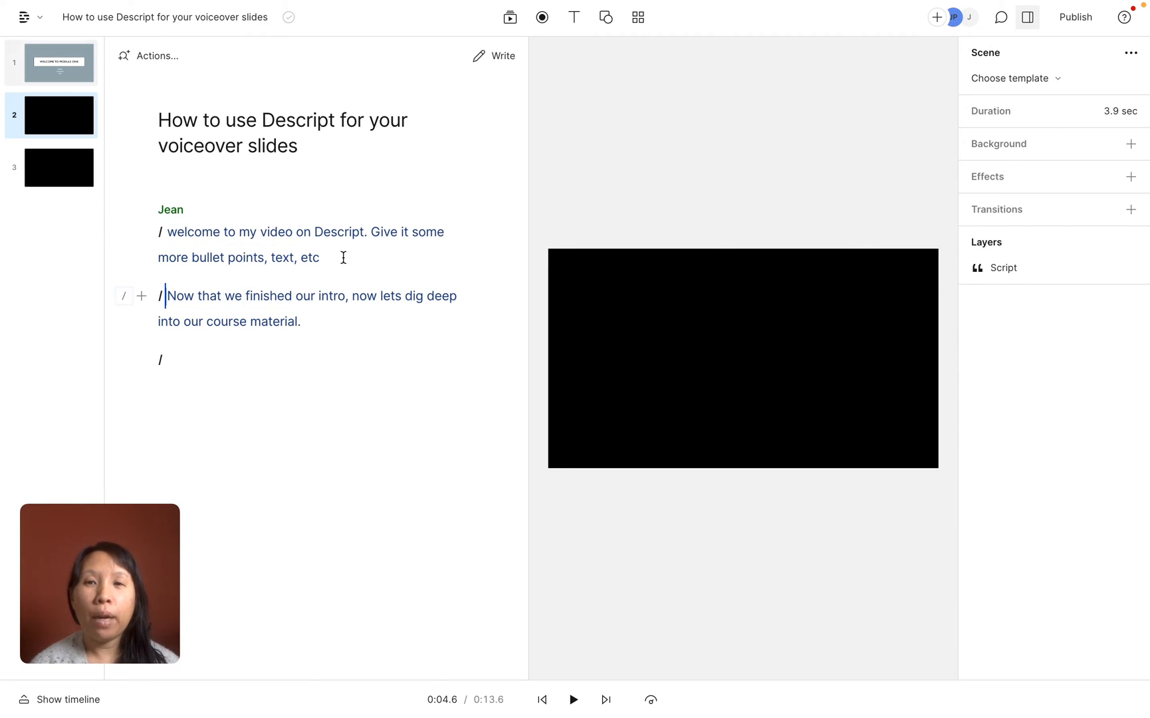
{"action": "left_click", "coordinate": [185, 242]}
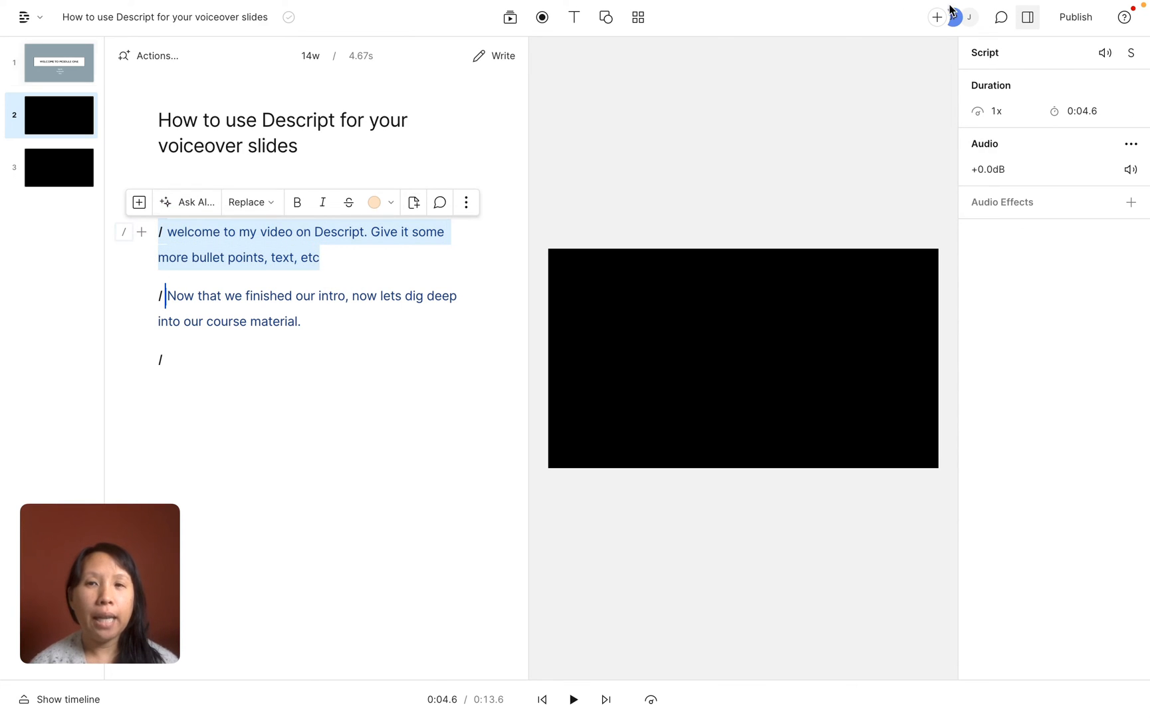
Step: Export the video as desc.mp4 to Downloads at 1080p, medium quality
{"action": "left_click", "coordinate": [1075, 17]}
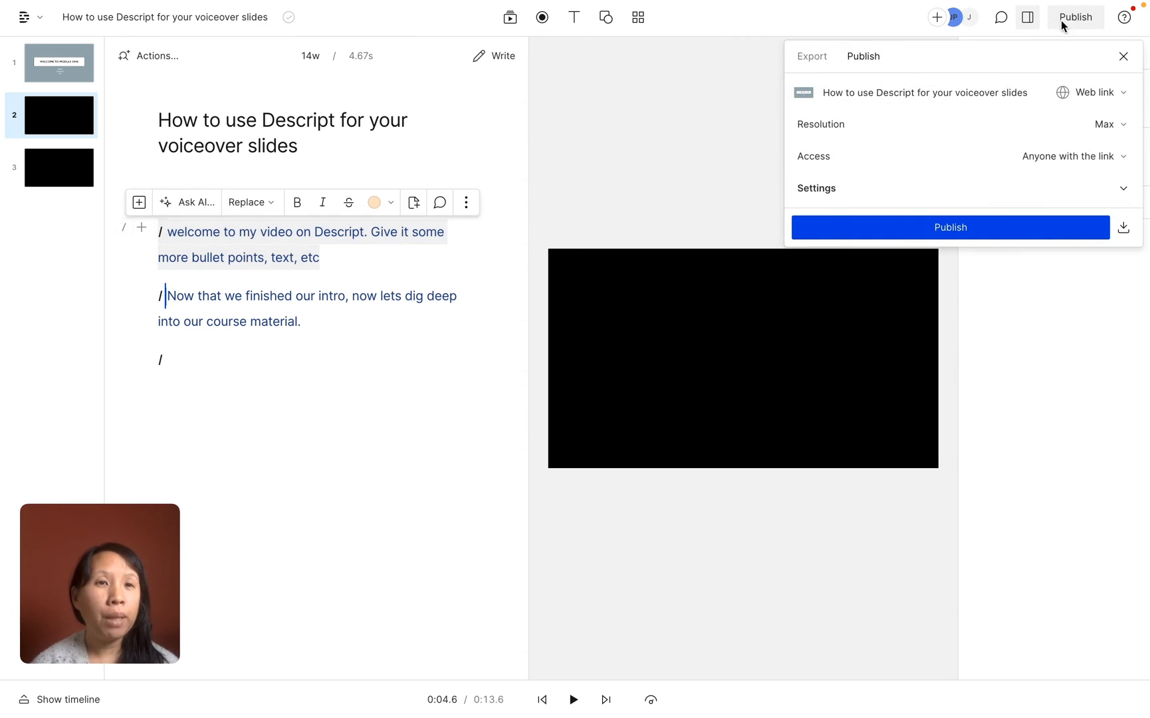
{"action": "left_click", "coordinate": [810, 56]}
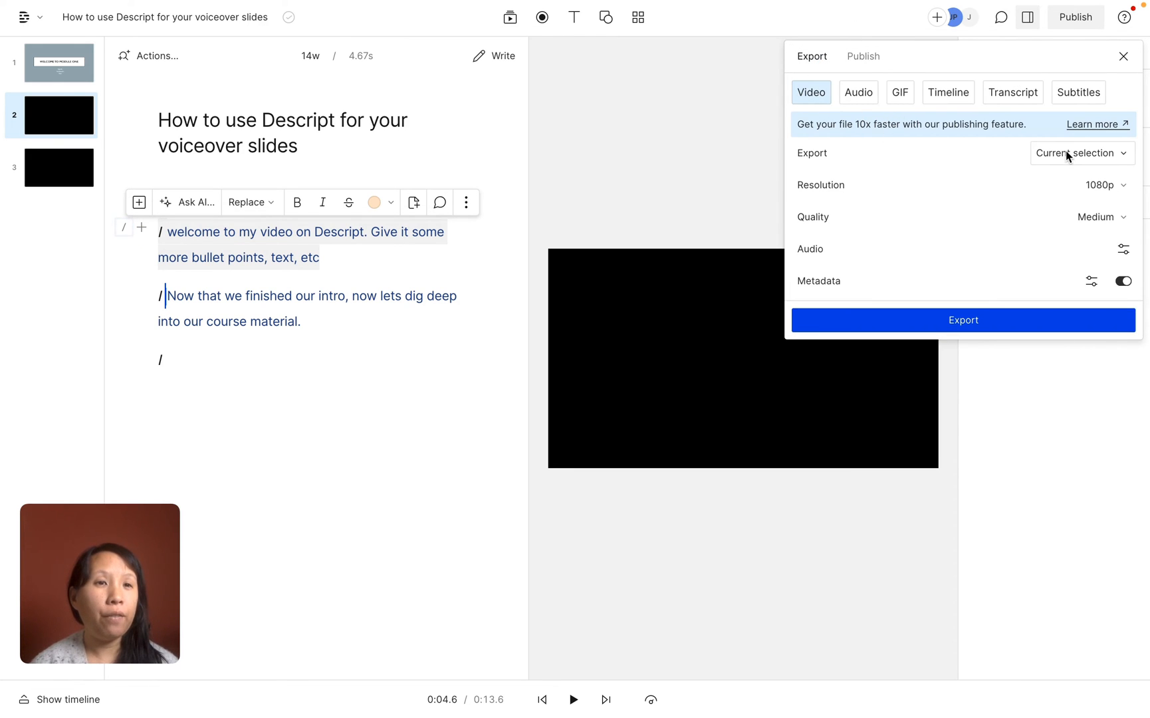
{"action": "mouse_move", "coordinate": [1080, 249]}
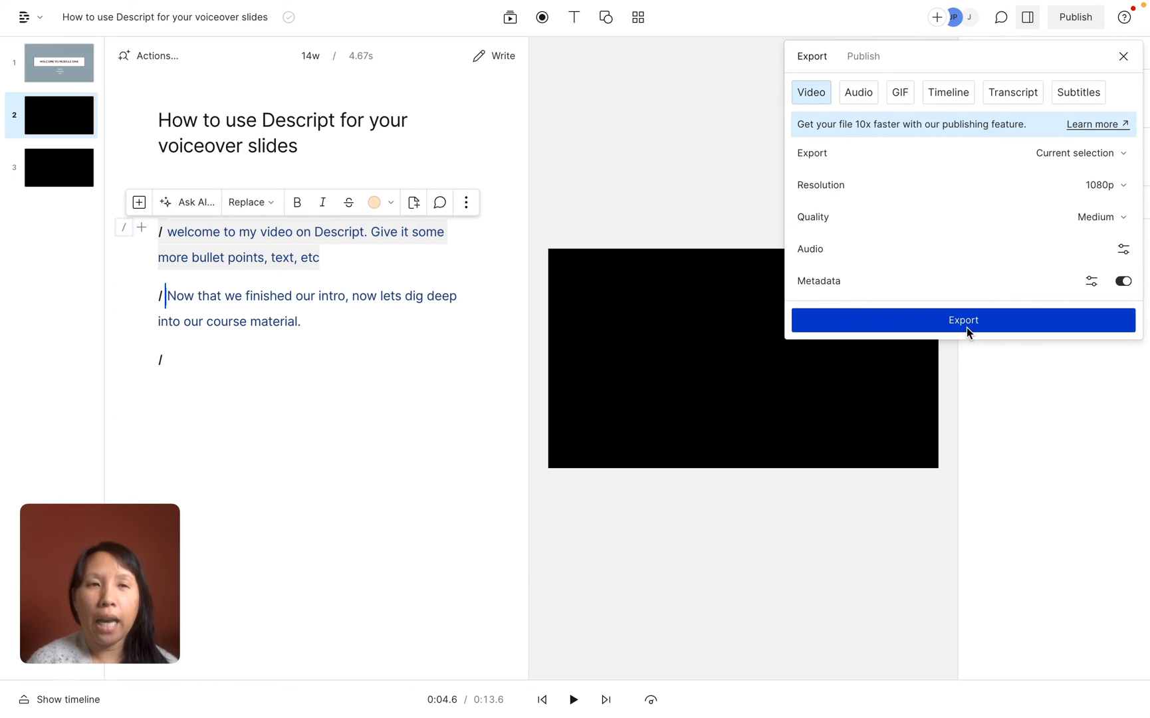
{"action": "left_click", "coordinate": [963, 320]}
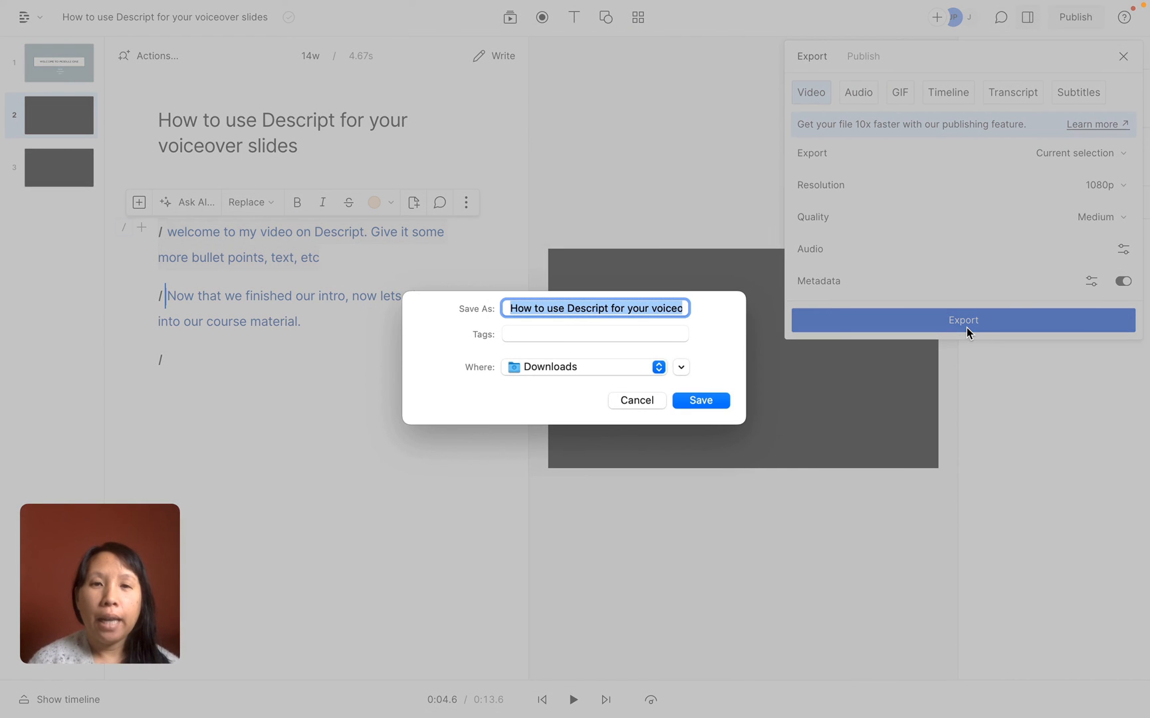
{"action": "type", "text": "desc.mp4"}
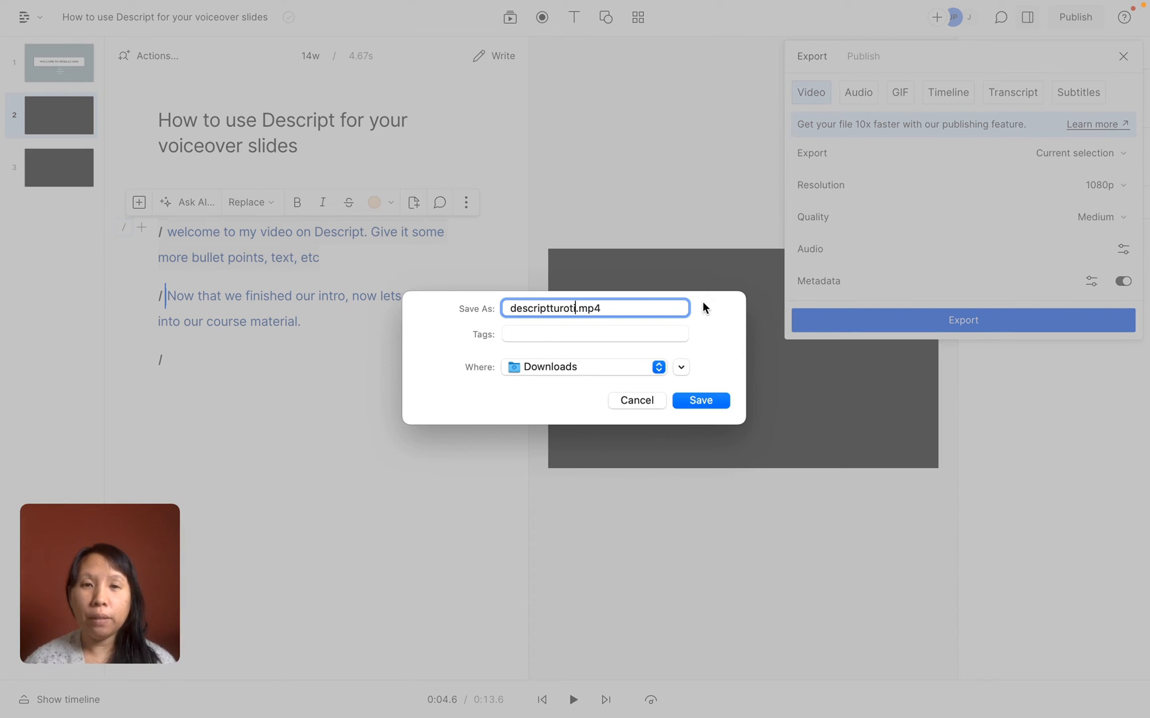
{"action": "left_click", "coordinate": [698, 399]}
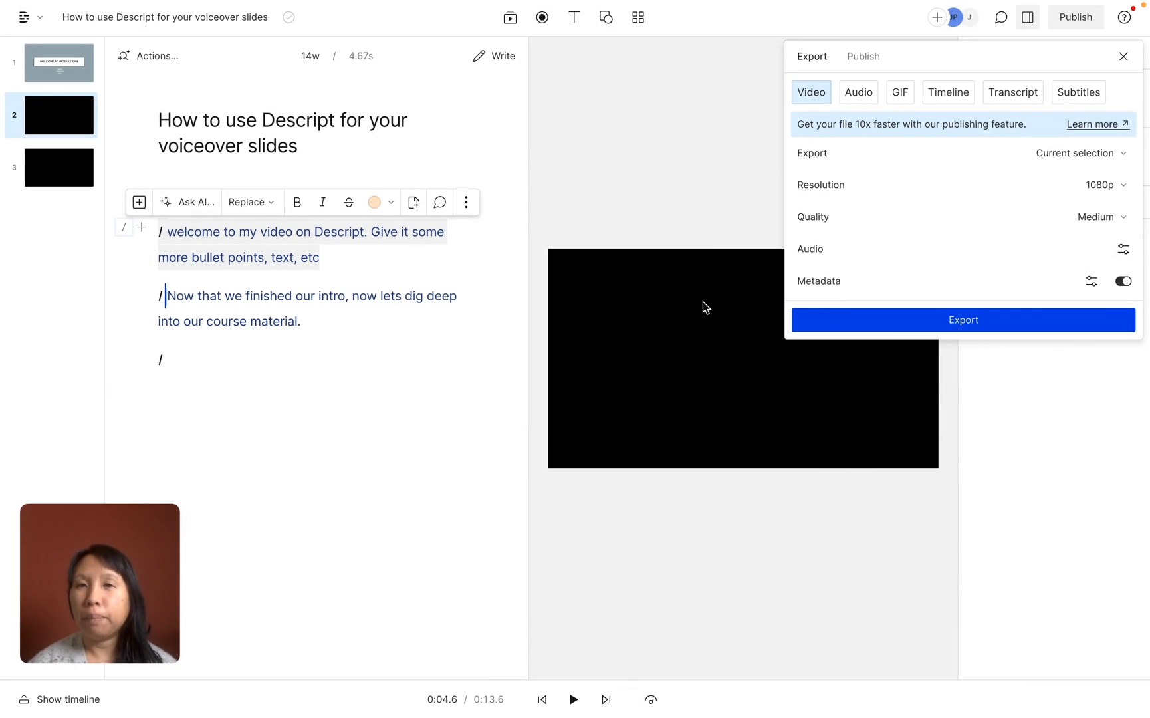
{"action": "left_click", "coordinate": [963, 320]}
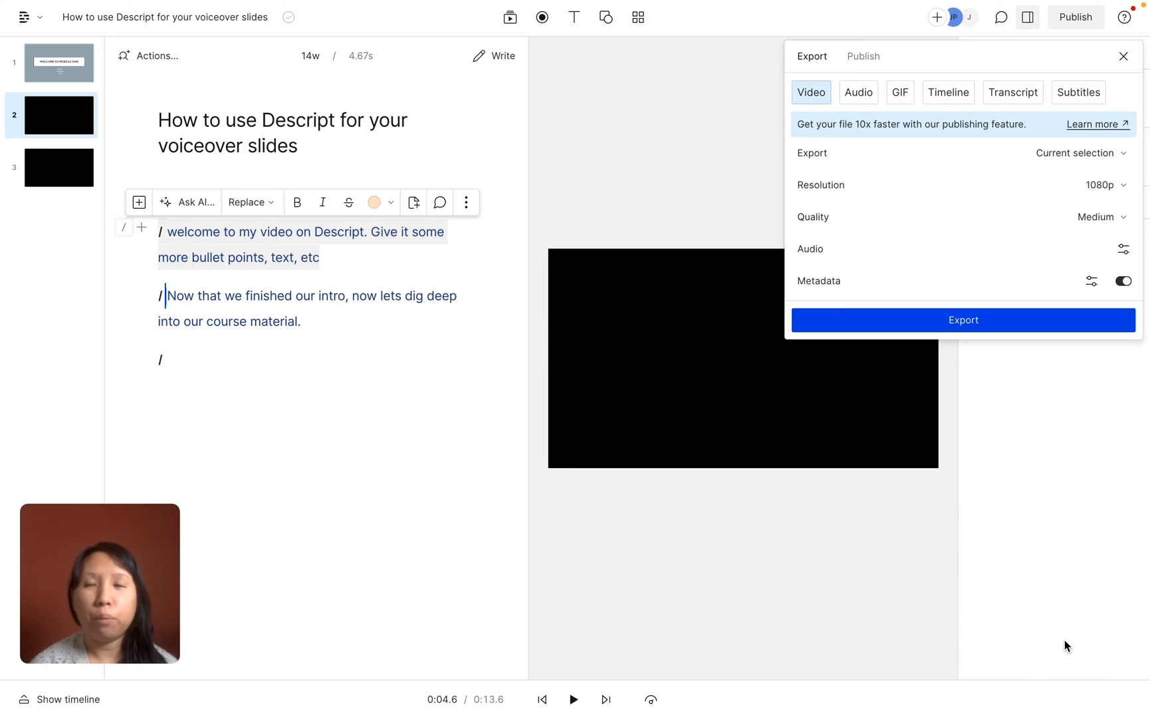
{"action": "mouse_move", "coordinate": [306, 477]}
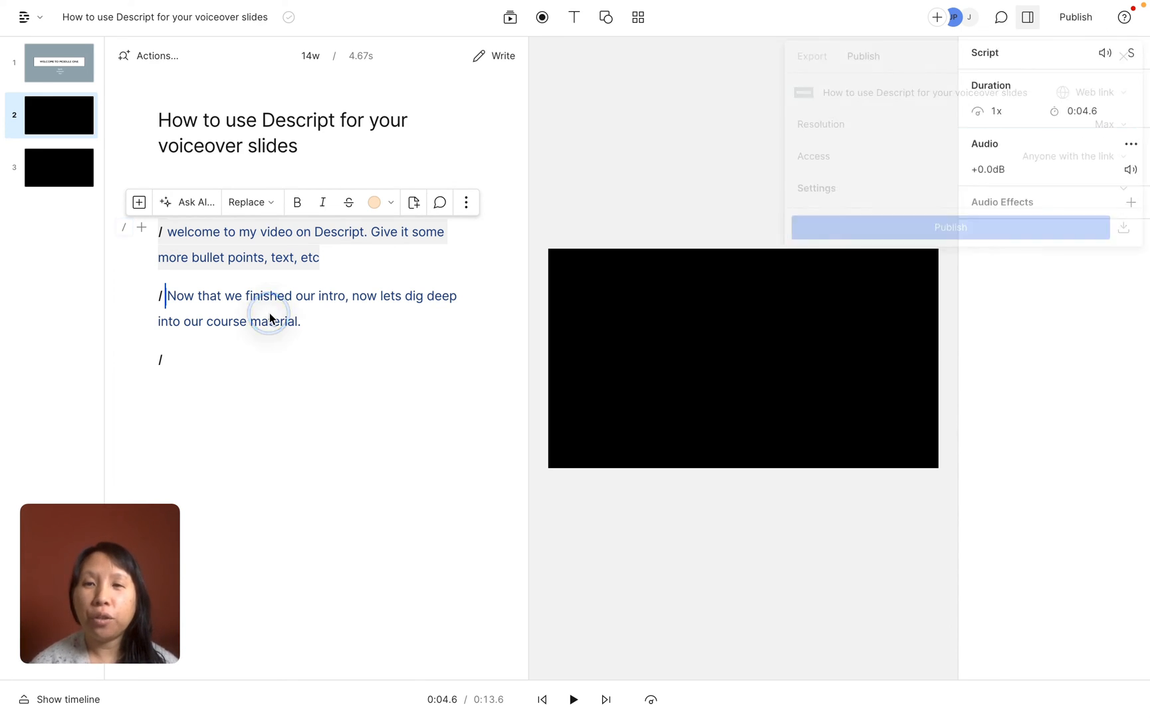
Step: Import Presentation1.png from Downloads and add it as a new layer on scene 1
{"action": "left_click", "coordinate": [228, 304]}
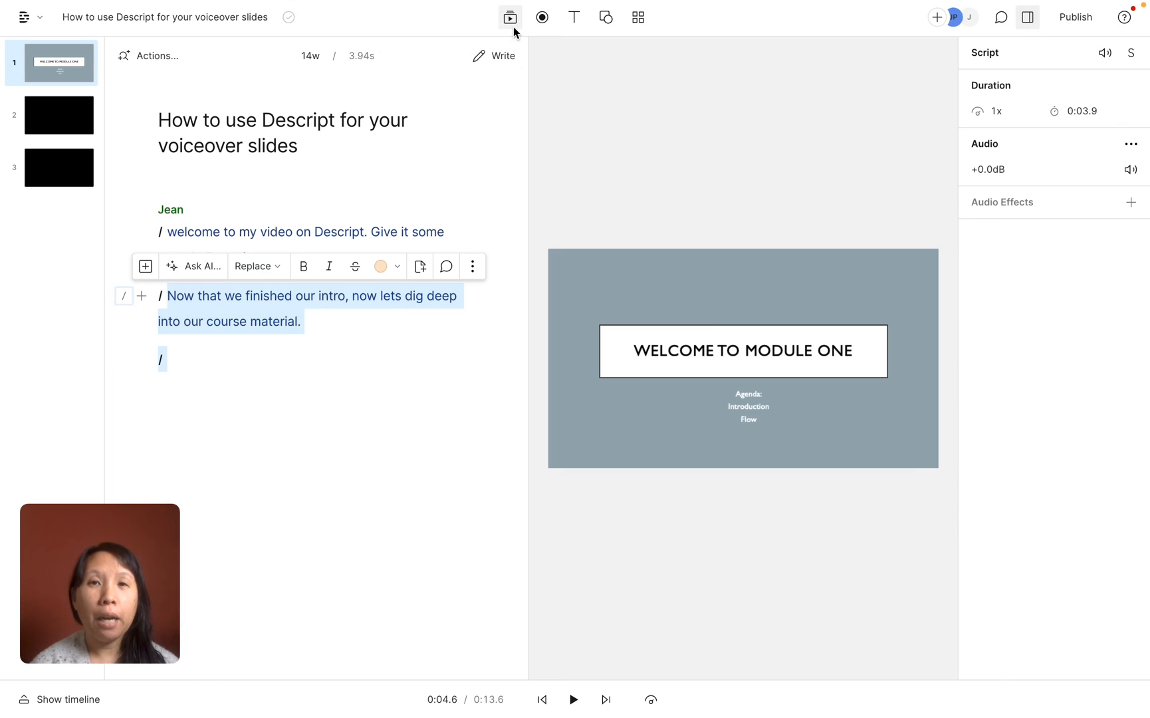
{"action": "left_click", "coordinate": [509, 17]}
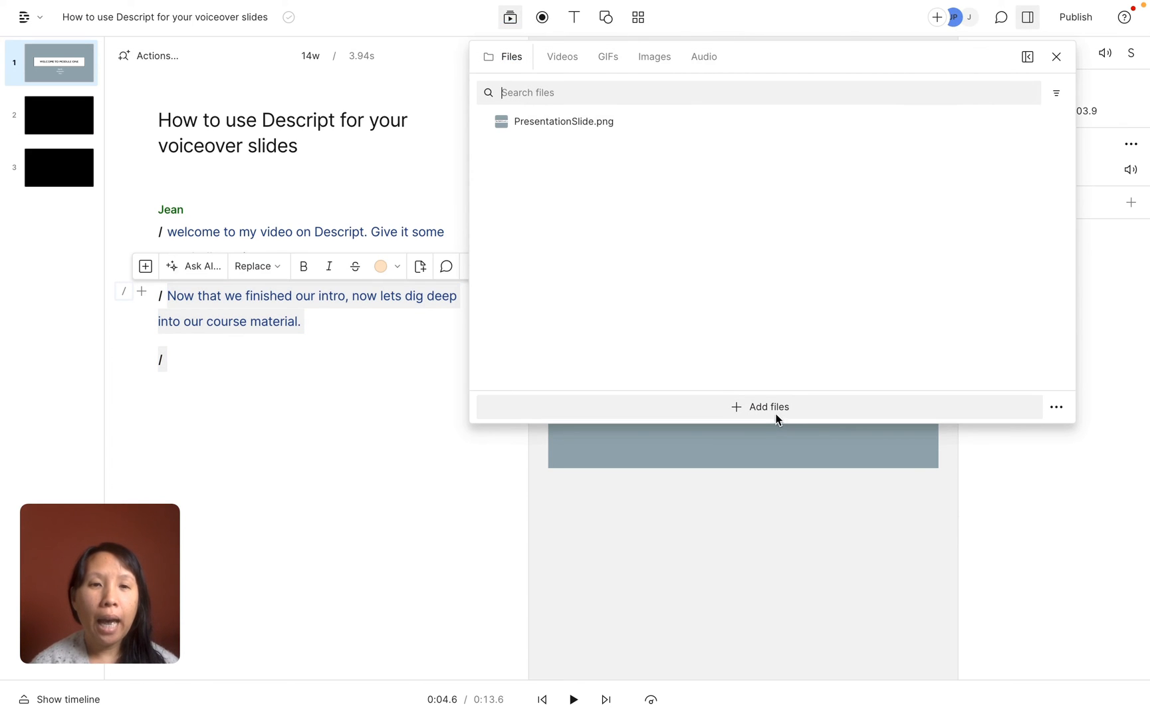
{"action": "left_click", "coordinate": [761, 407]}
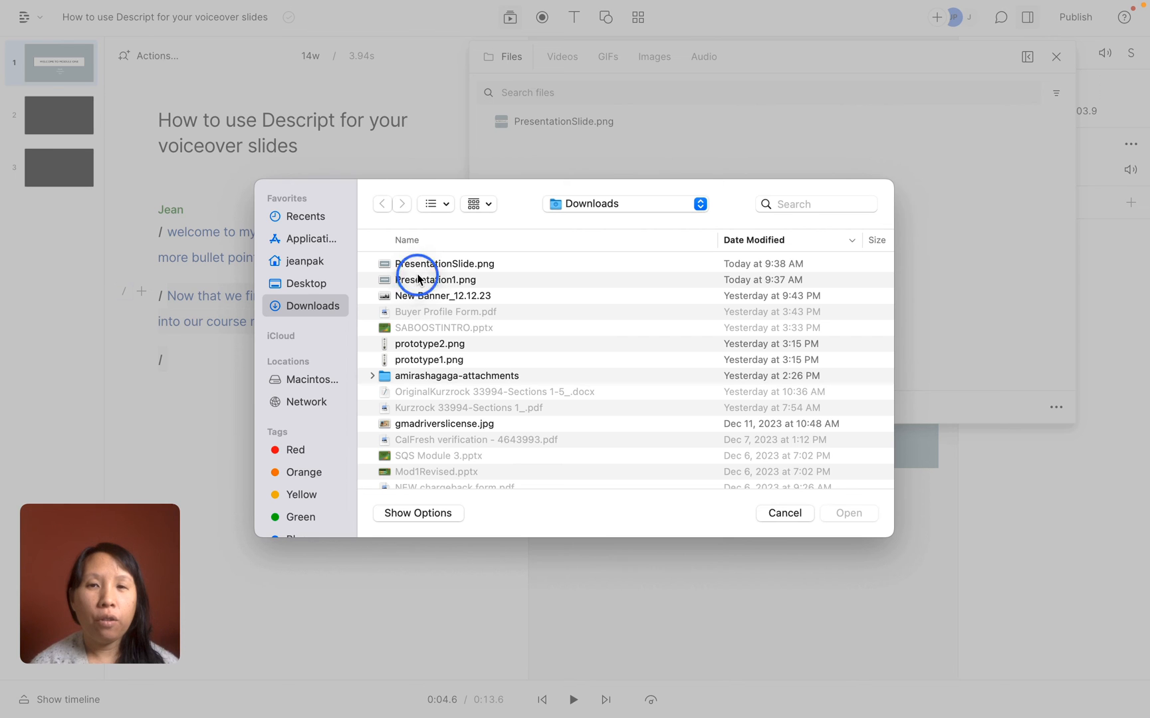
{"action": "left_click", "coordinate": [847, 512]}
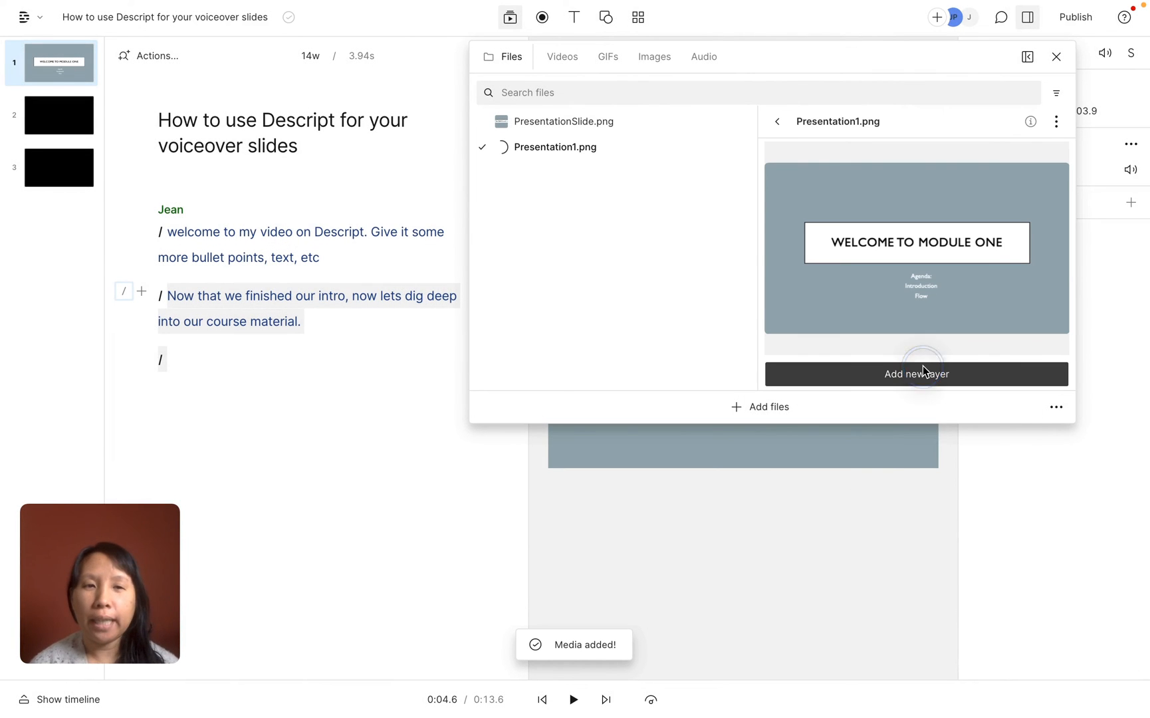
{"action": "left_click", "coordinate": [915, 374]}
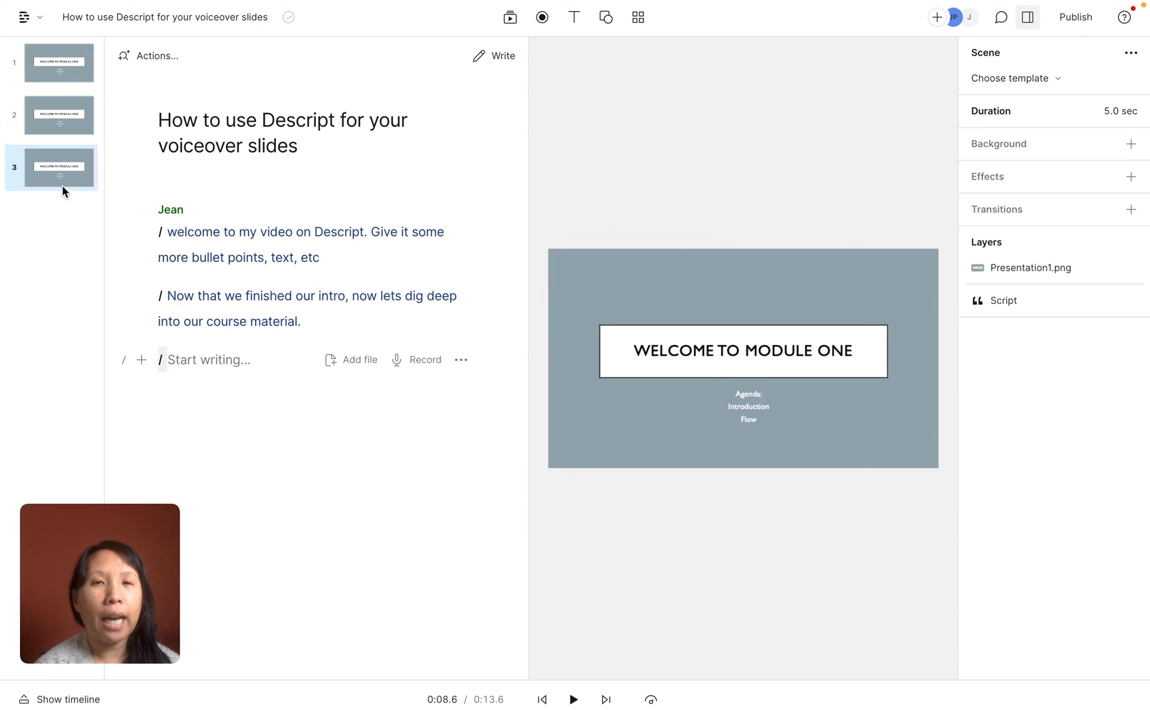
{"action": "mouse_move", "coordinate": [84, 178]}
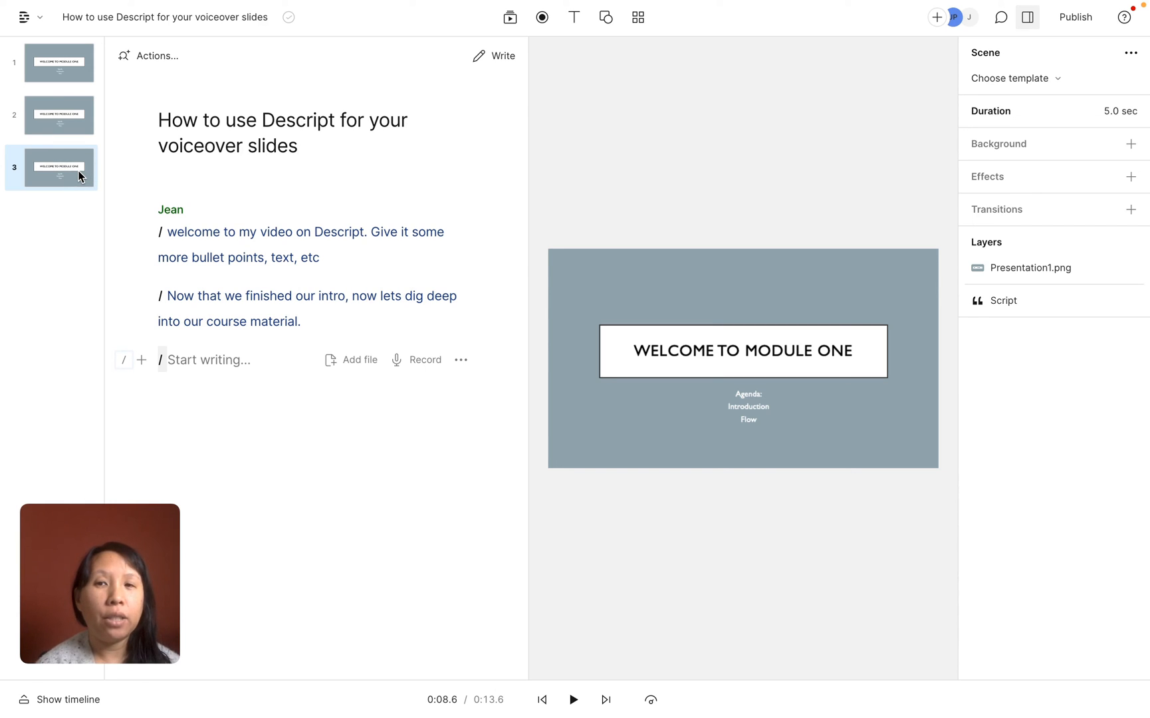
{"action": "mouse_move", "coordinate": [78, 173]}
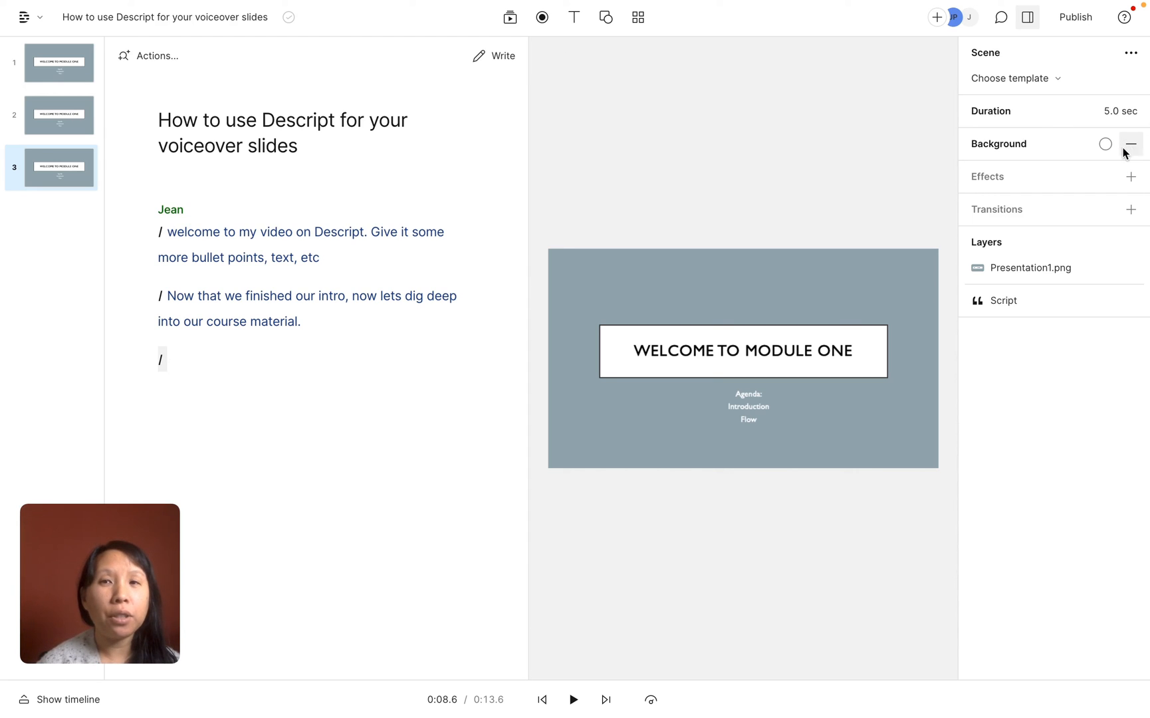
Step: Browse scene effects without adding one, then show the script's 4.6 s duration and audio settings
{"action": "left_click", "coordinate": [743, 357]}
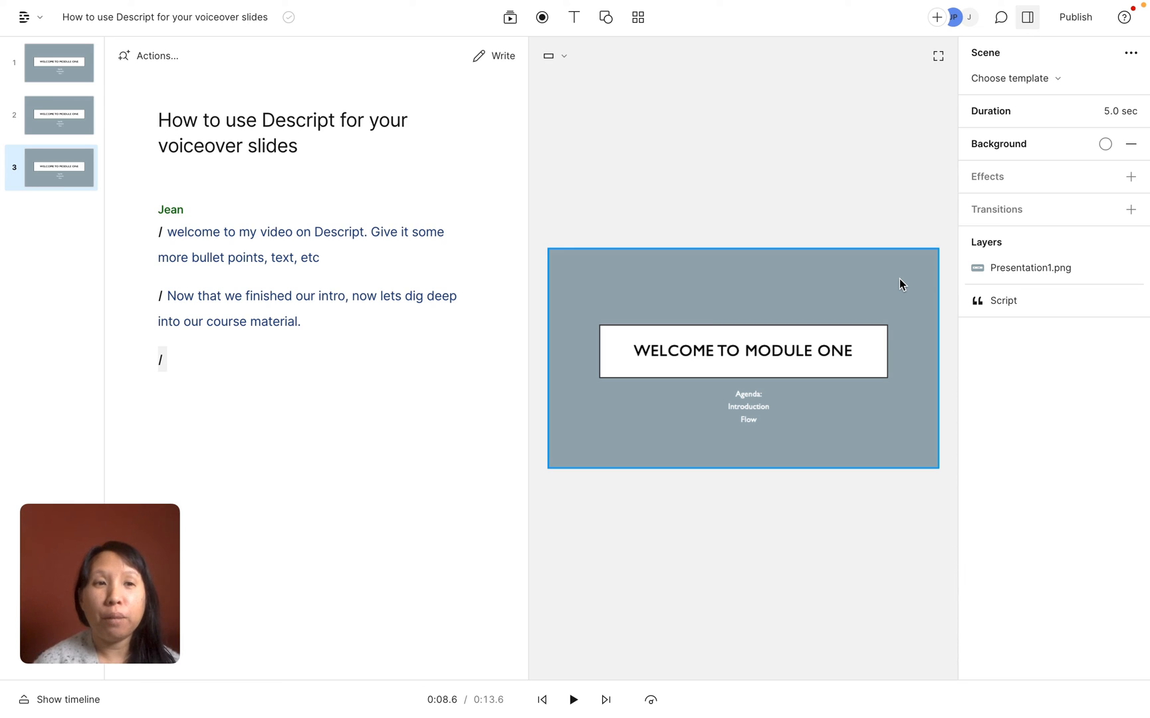
{"action": "left_click", "coordinate": [1131, 177]}
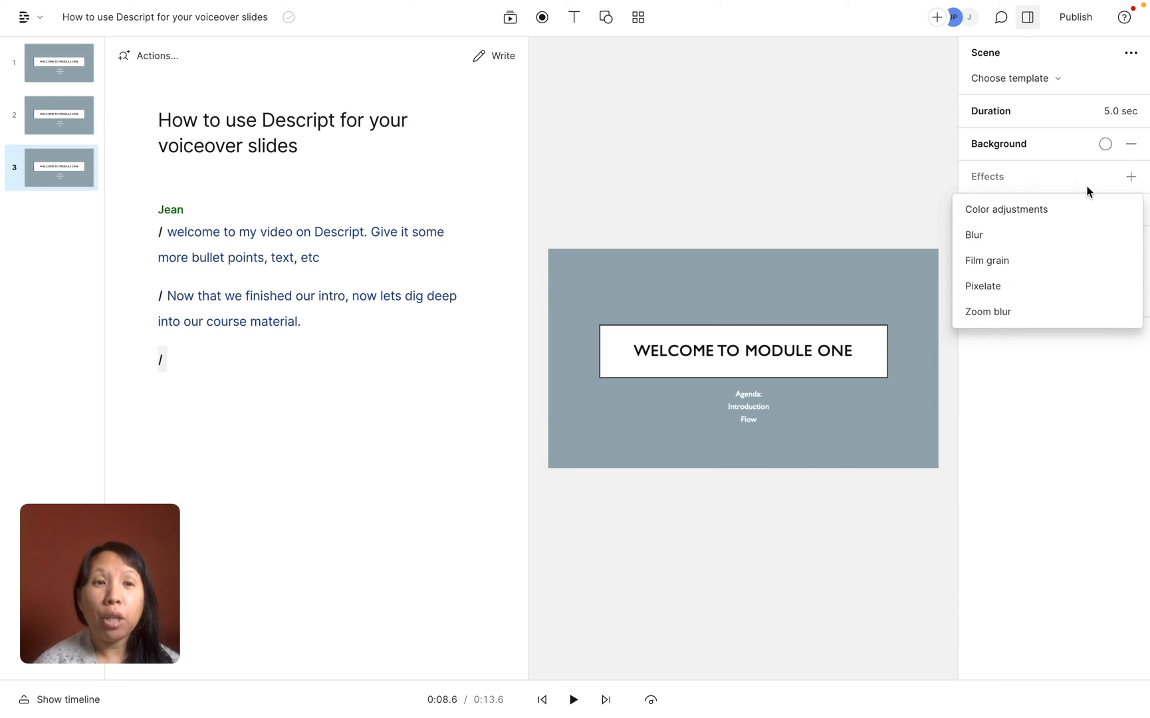
{"action": "left_click", "coordinate": [847, 175]}
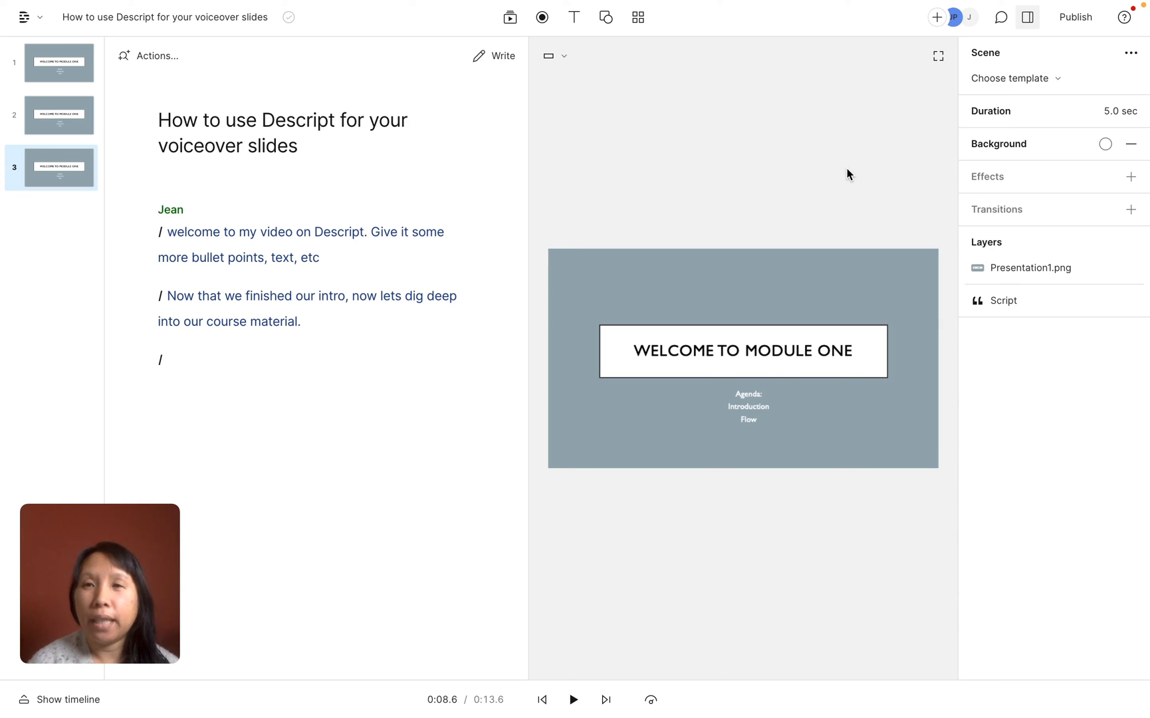
{"action": "left_click", "coordinate": [743, 358]}
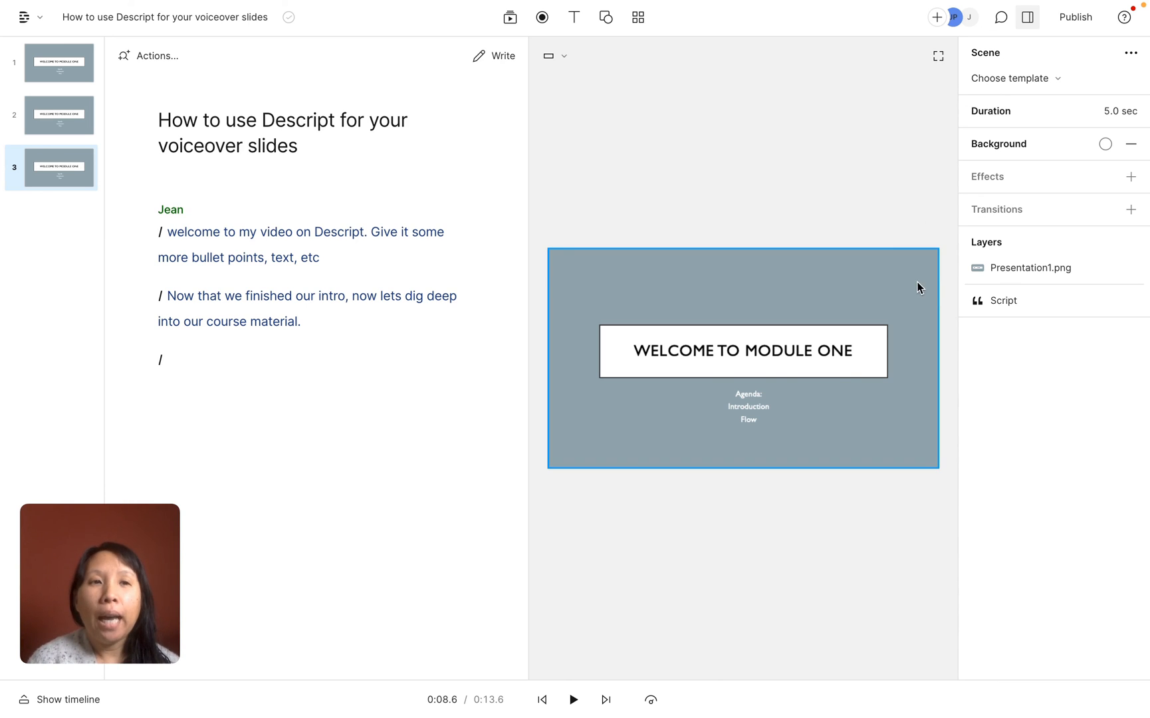
{"action": "left_click", "coordinate": [1003, 300]}
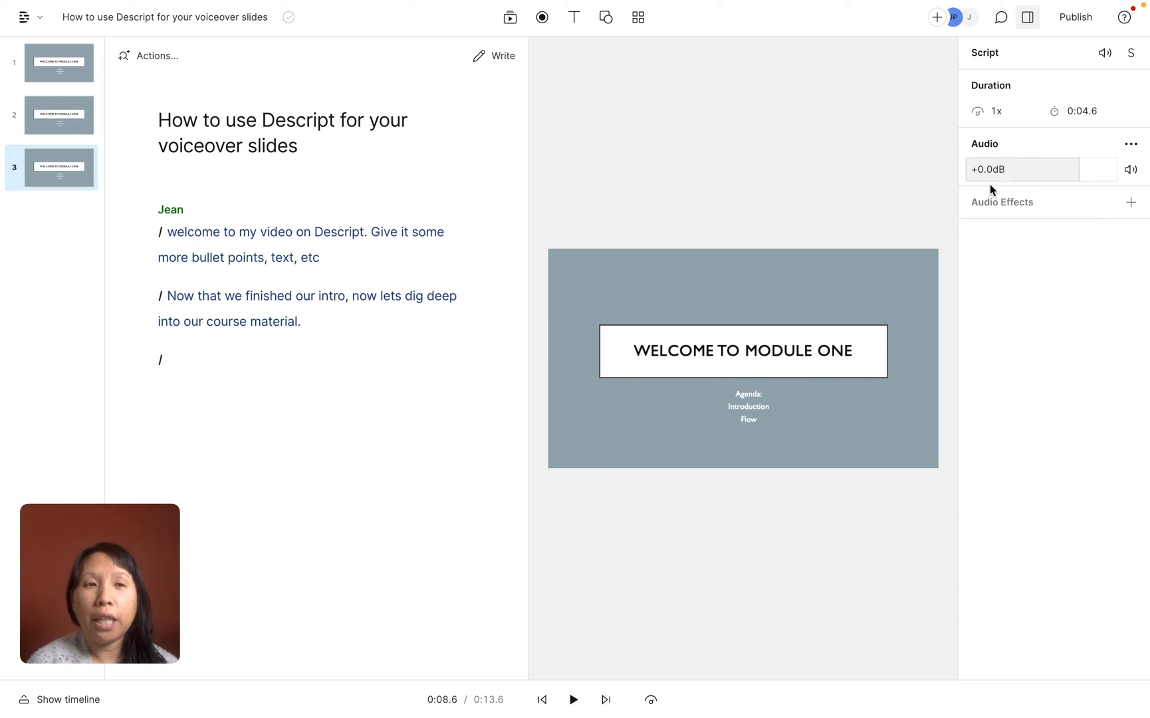
{"action": "left_click", "coordinate": [1130, 201]}
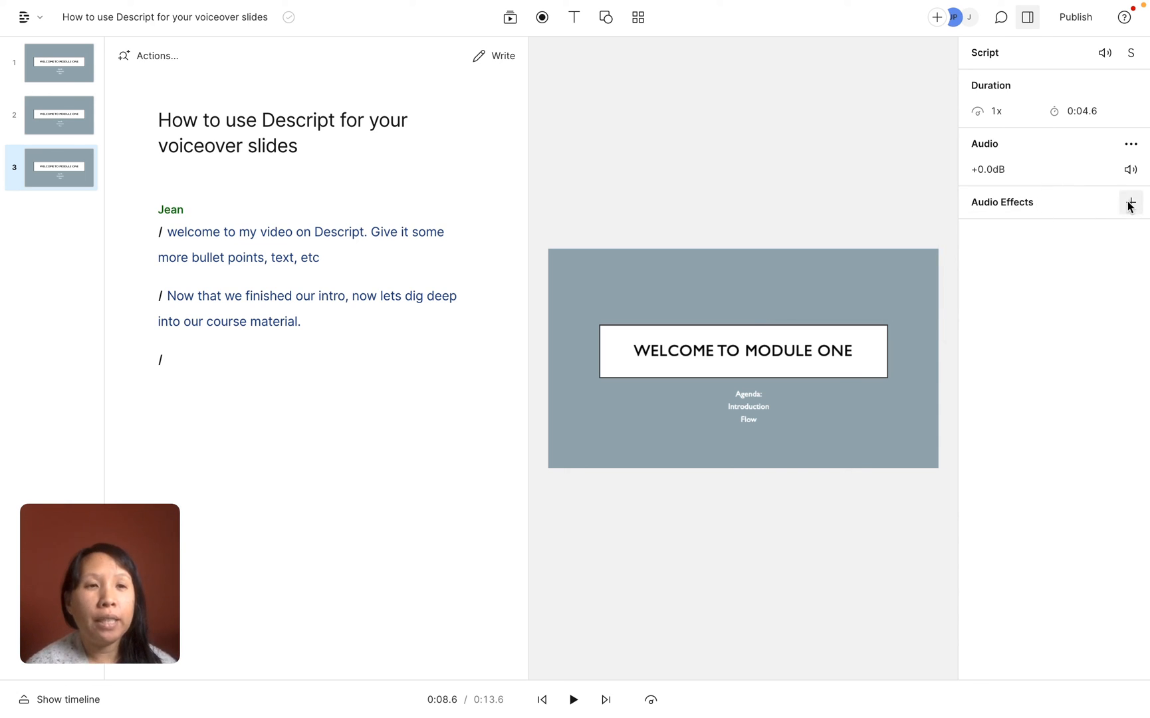
{"action": "left_click", "coordinate": [1130, 204]}
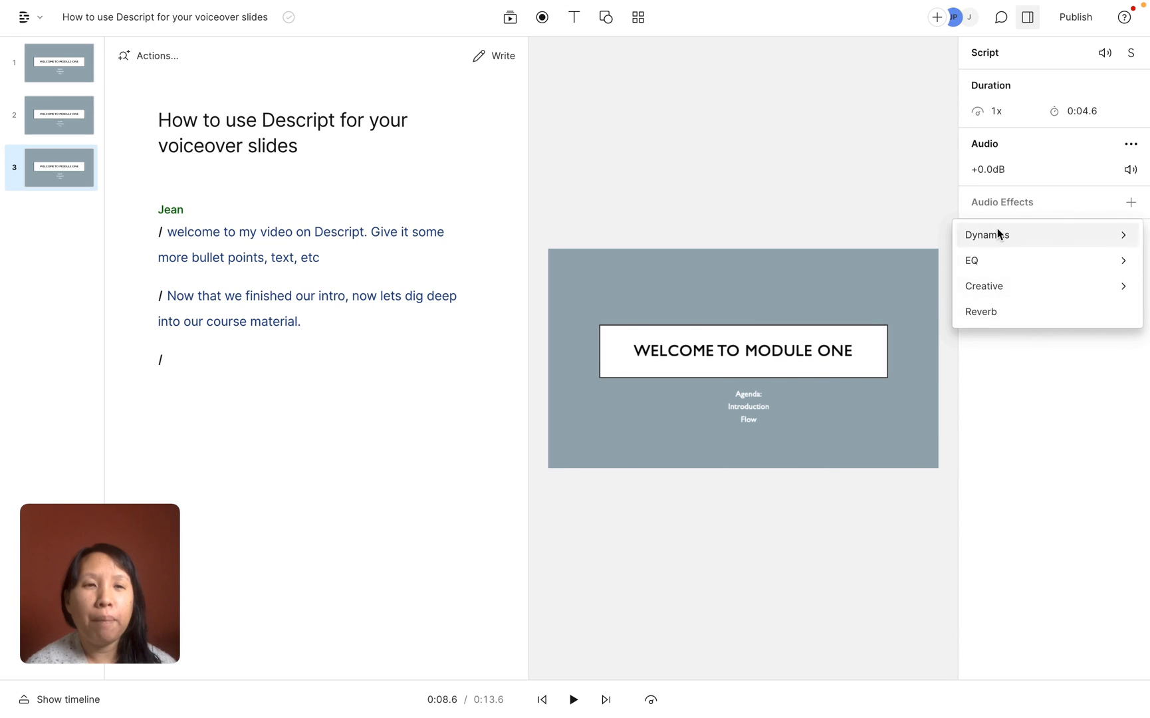
{"action": "left_click", "coordinate": [403, 268]}
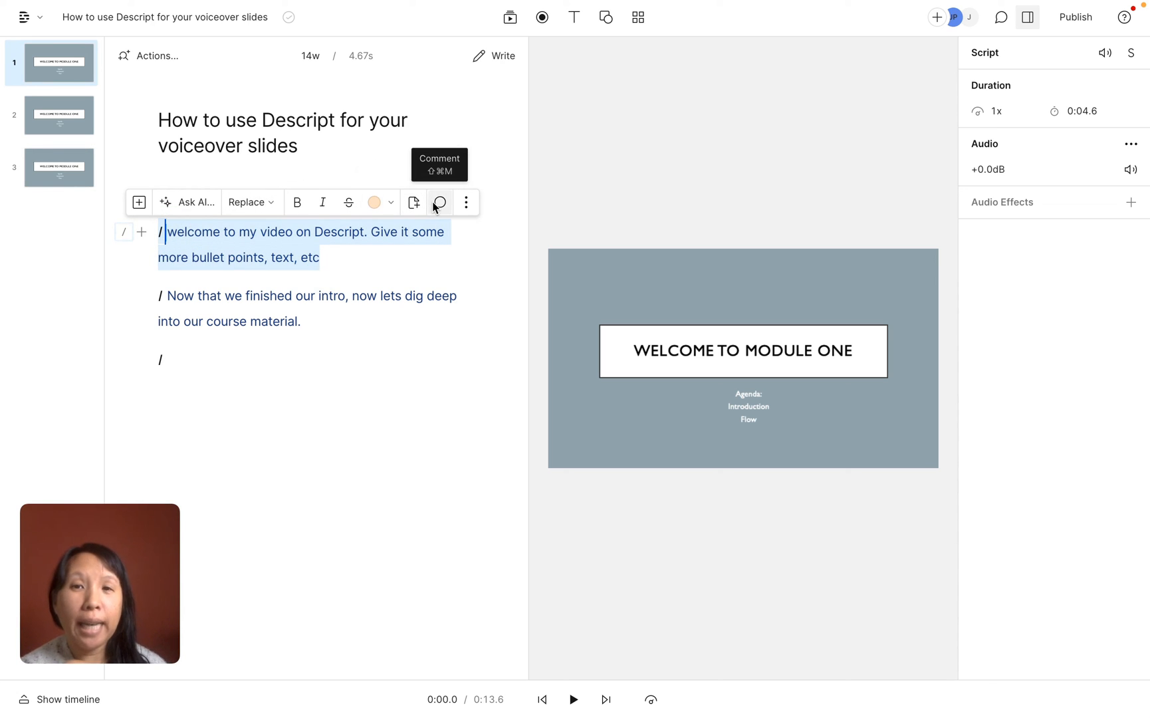
{"action": "mouse_move", "coordinate": [190, 212]}
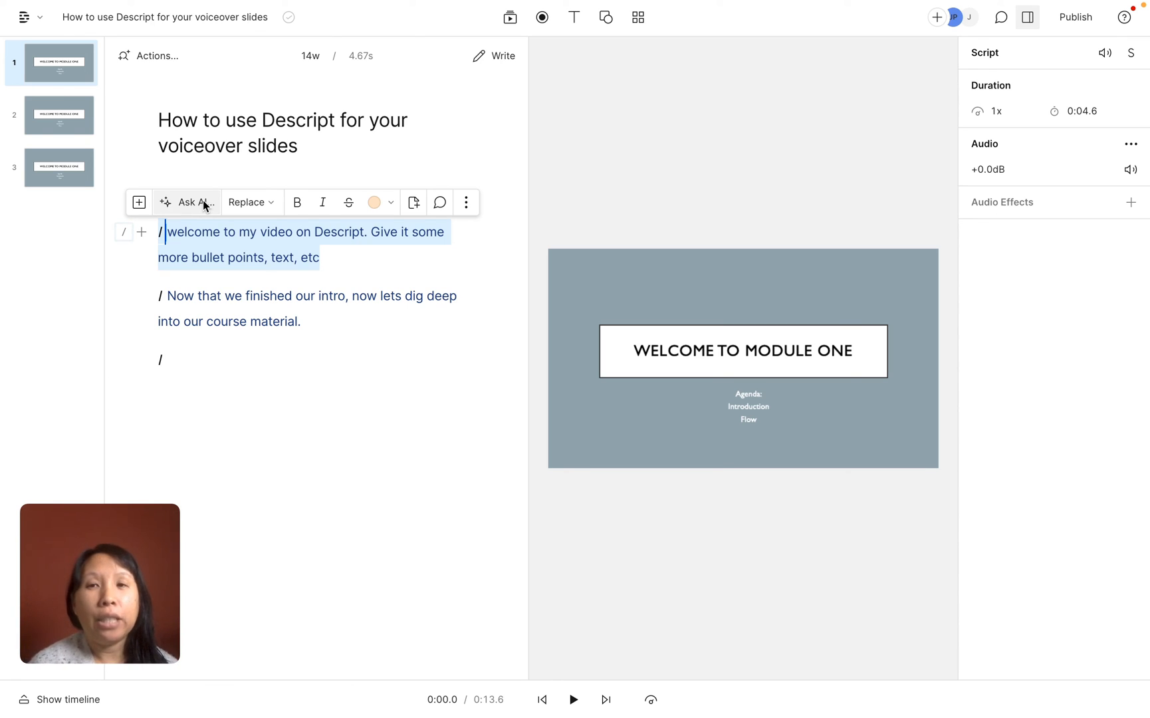
Step: Open Ask AI for the script and enter 'summ' to surface Summarize
{"action": "left_click", "coordinate": [186, 202]}
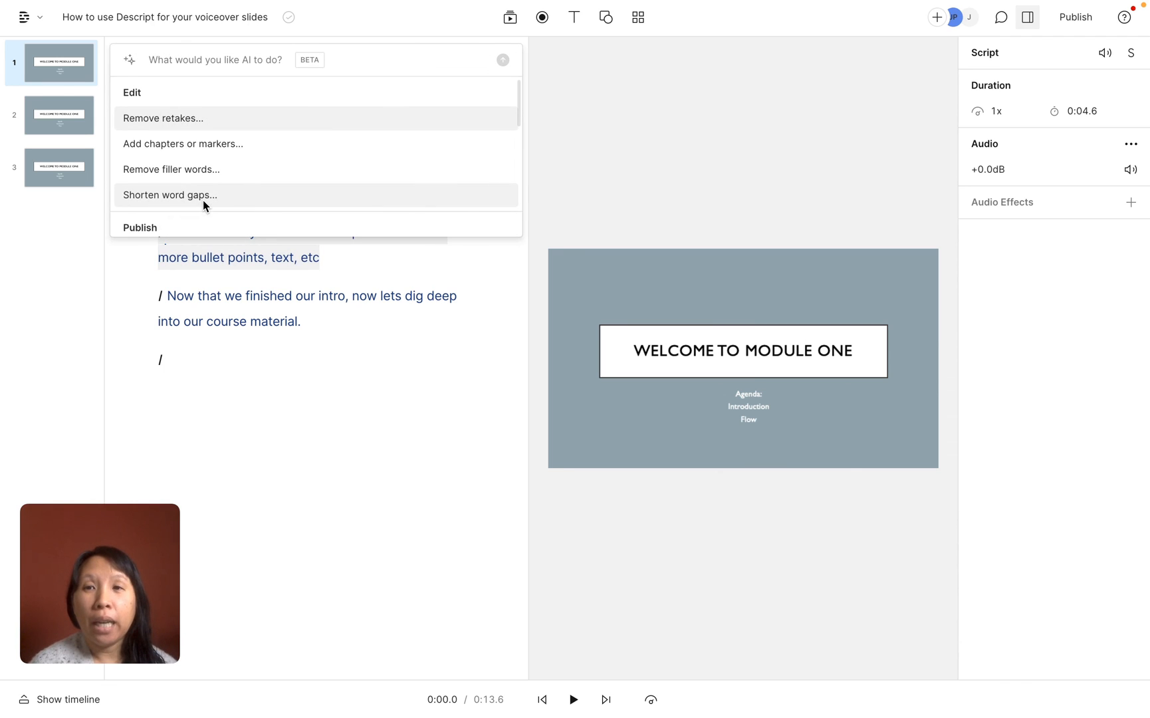
{"action": "mouse_move", "coordinate": [170, 144]}
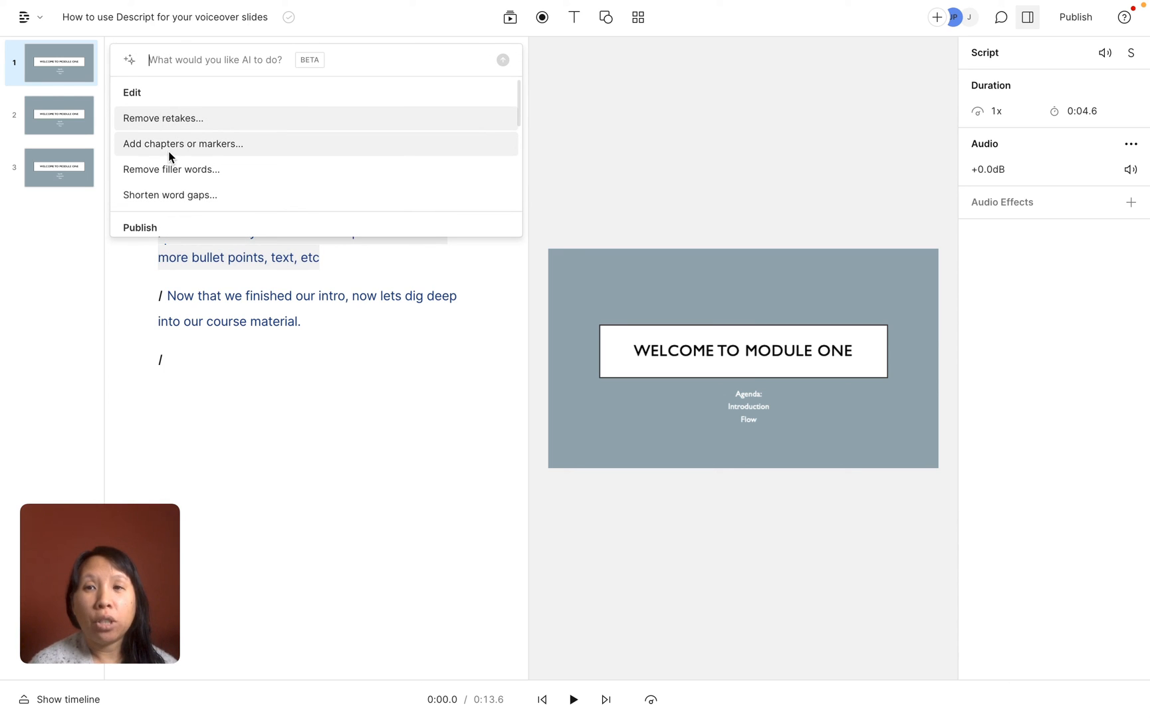
{"action": "mouse_move", "coordinate": [200, 86]}
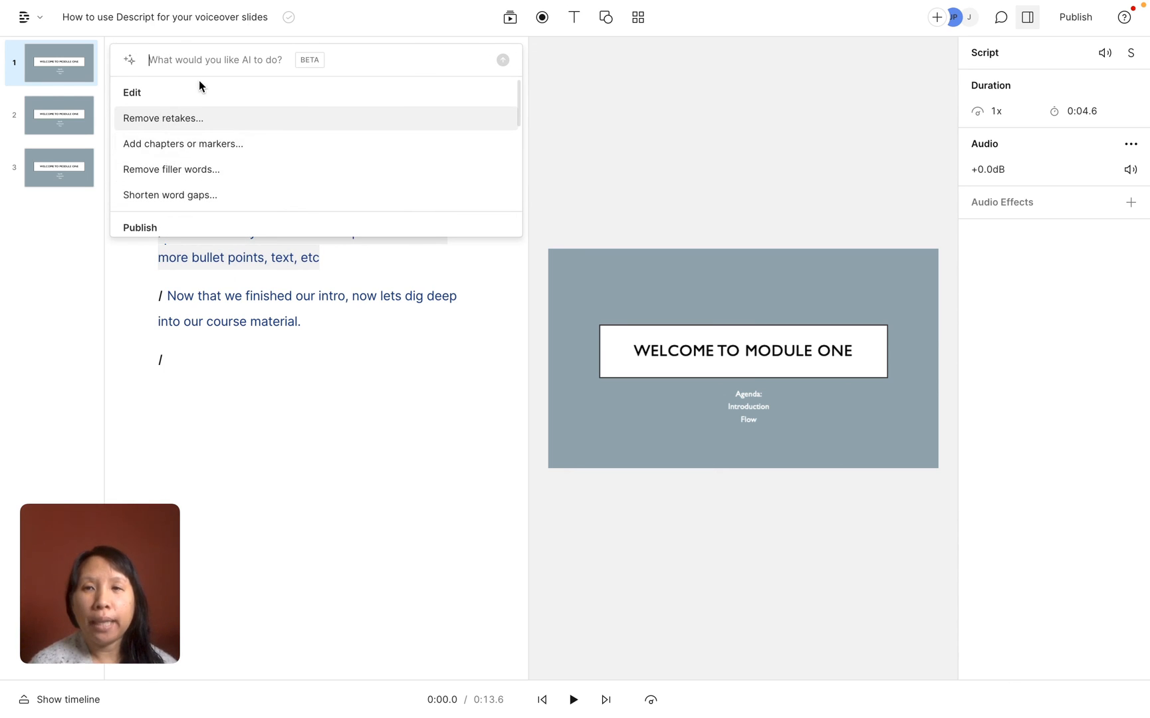
{"action": "type", "text": "summ"}
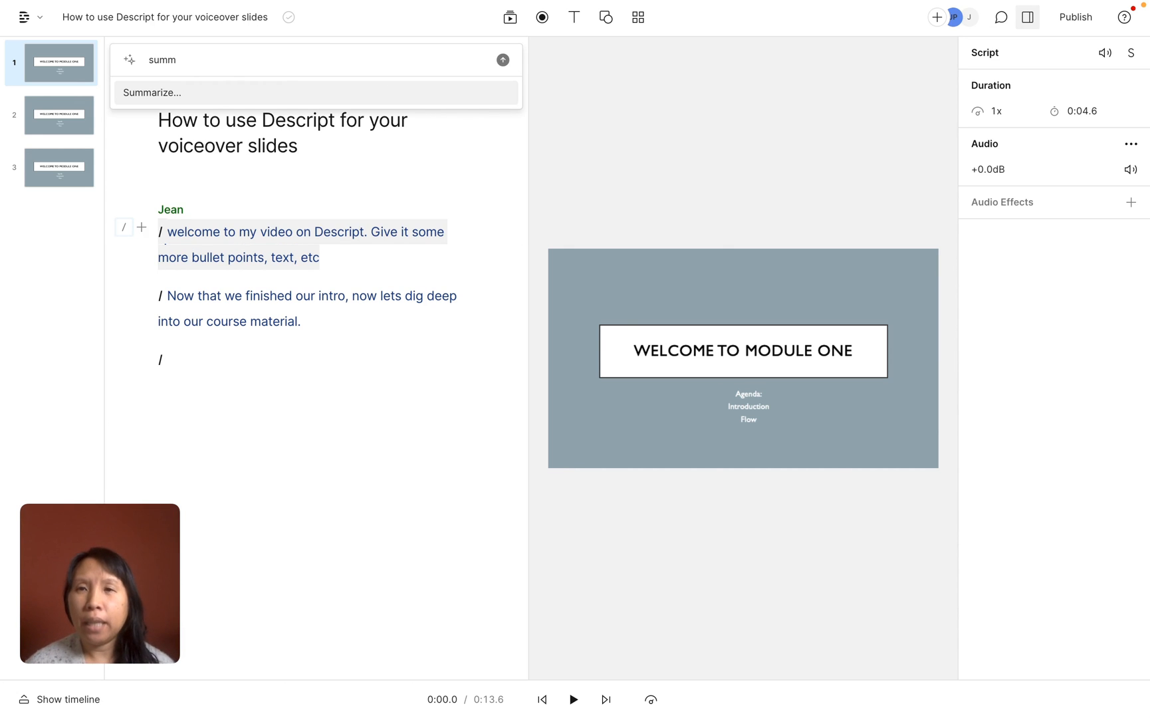